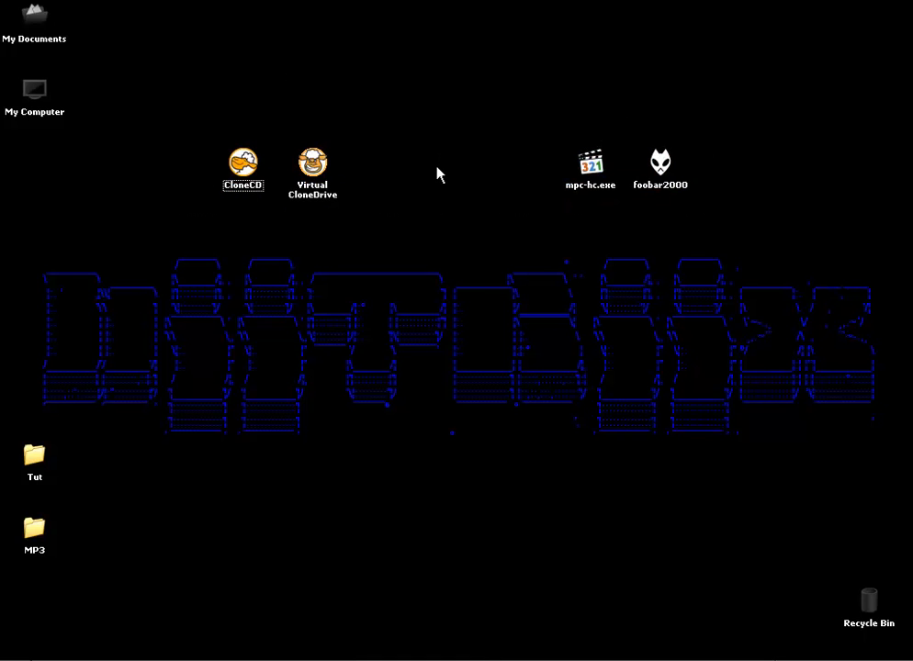
{"action": "mouse_move", "coordinate": [330, 99]}
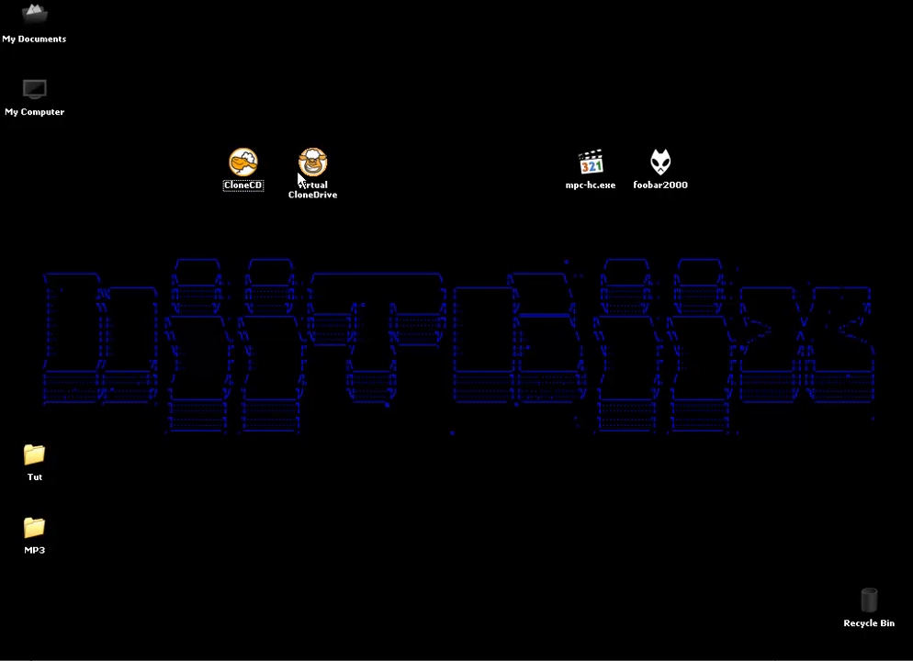
{"action": "mouse_move", "coordinate": [384, 175]}
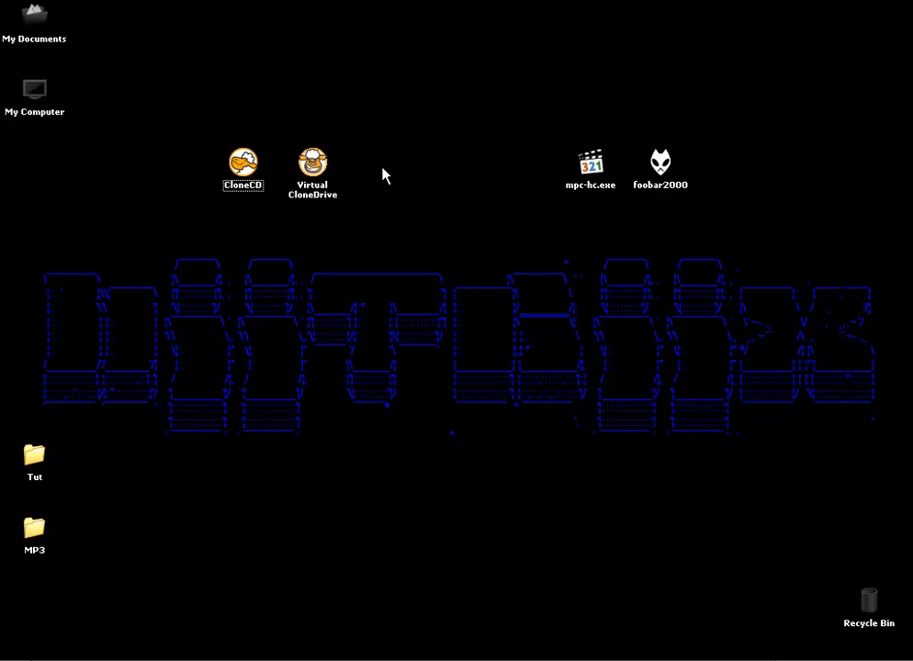
{"action": "mouse_move", "coordinate": [266, 248]}
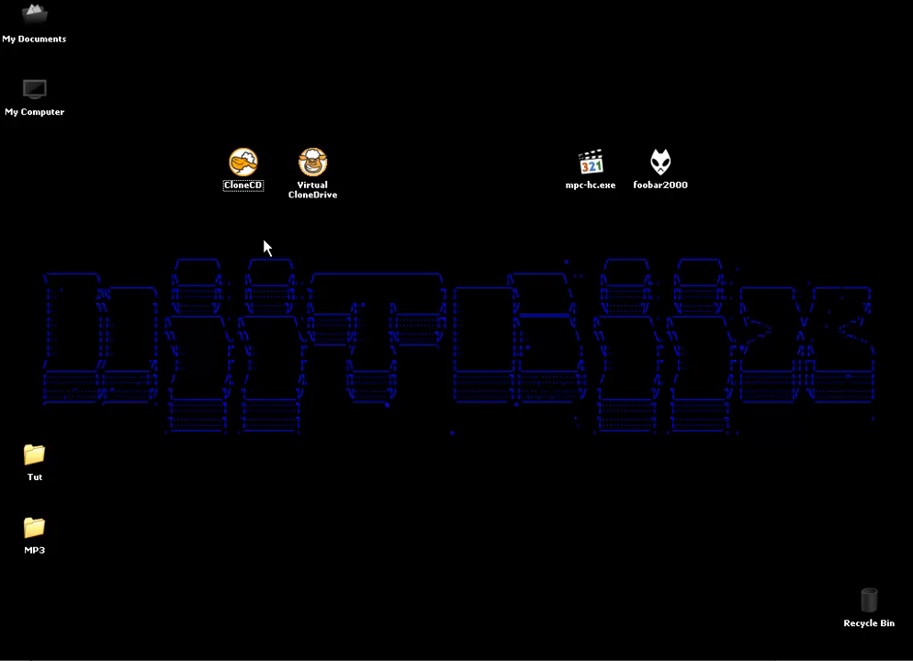
{"action": "mouse_move", "coordinate": [299, 258]}
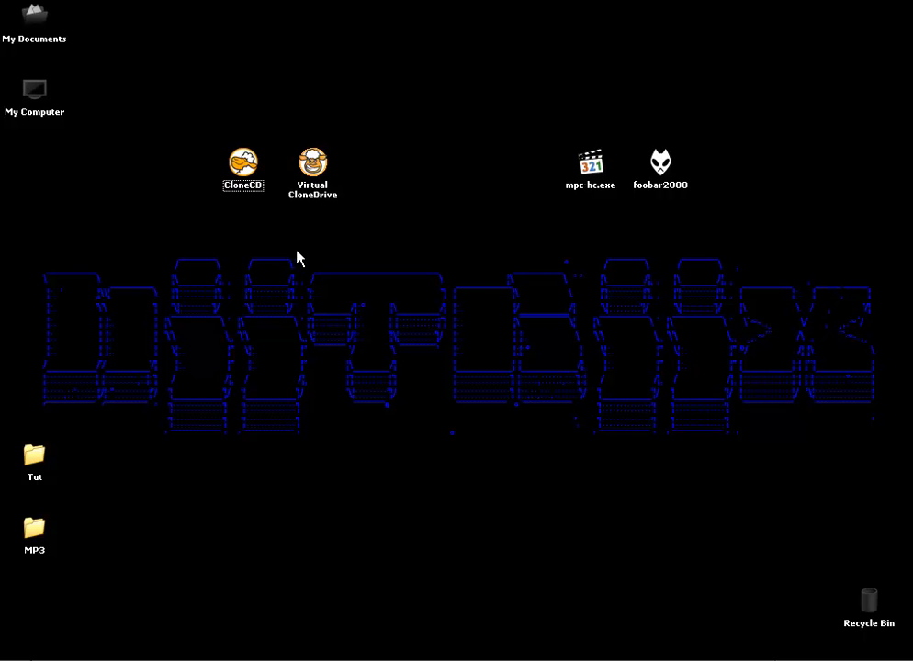
- Select and deselect the Virtual CloneDrive, CloneCD, mpc-hc and foobar2000 desktop shortcuts
{"action": "left_click", "coordinate": [312, 170]}
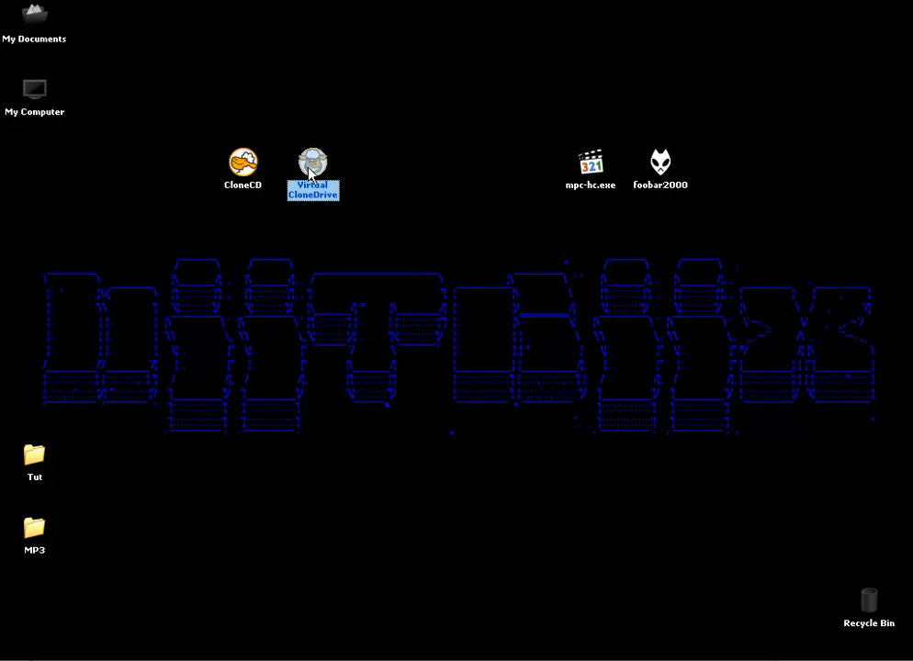
{"action": "left_click", "coordinate": [242, 163]}
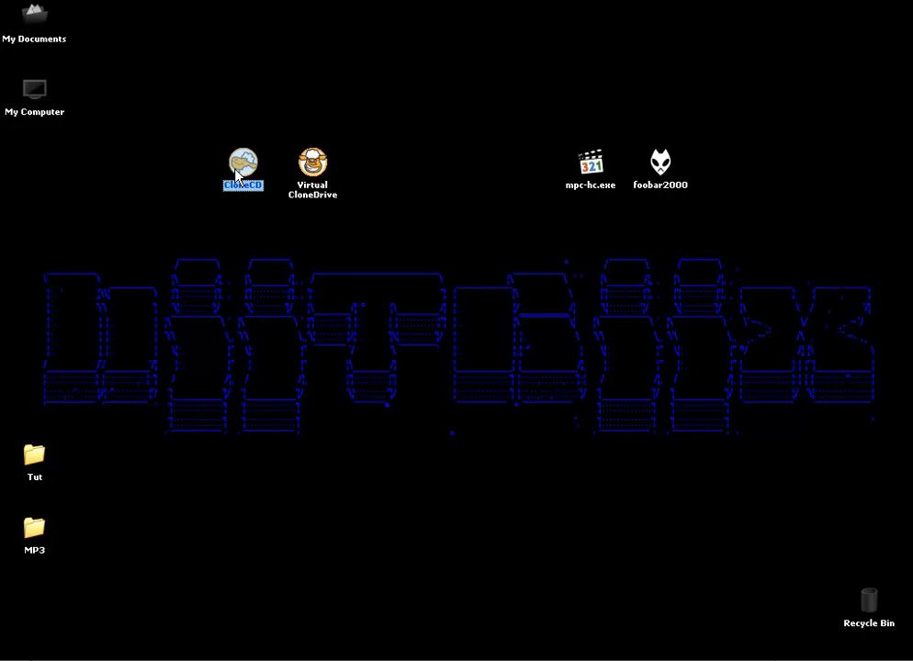
{"action": "mouse_move", "coordinate": [204, 153]}
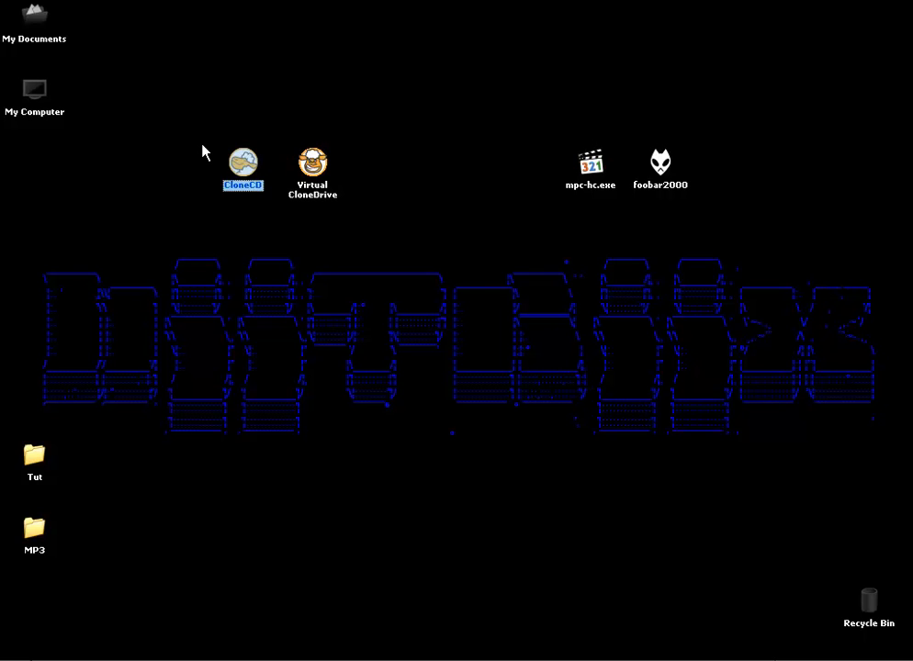
{"action": "mouse_move", "coordinate": [181, 146]}
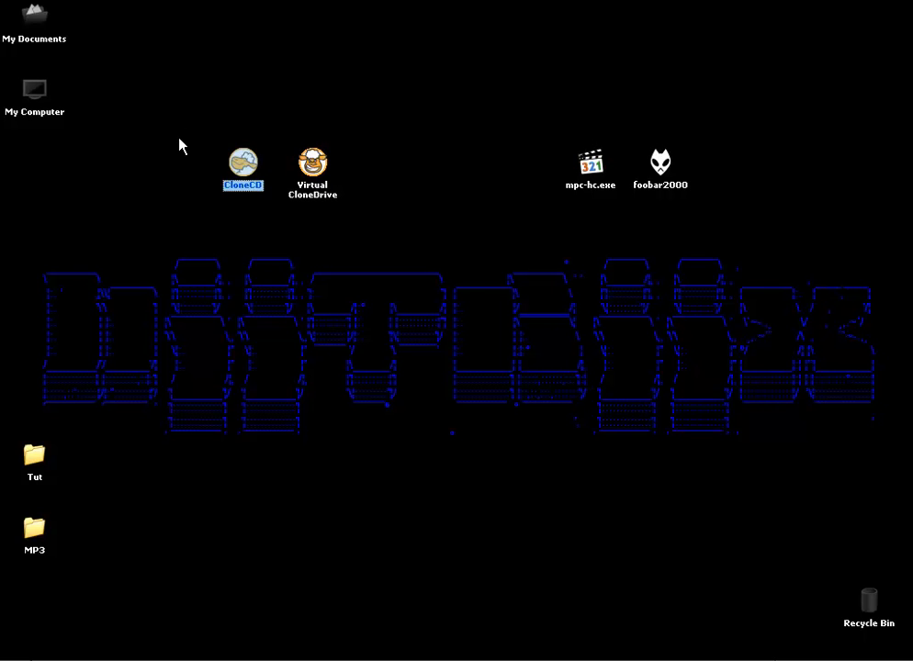
{"action": "left_click", "coordinate": [537, 124]}
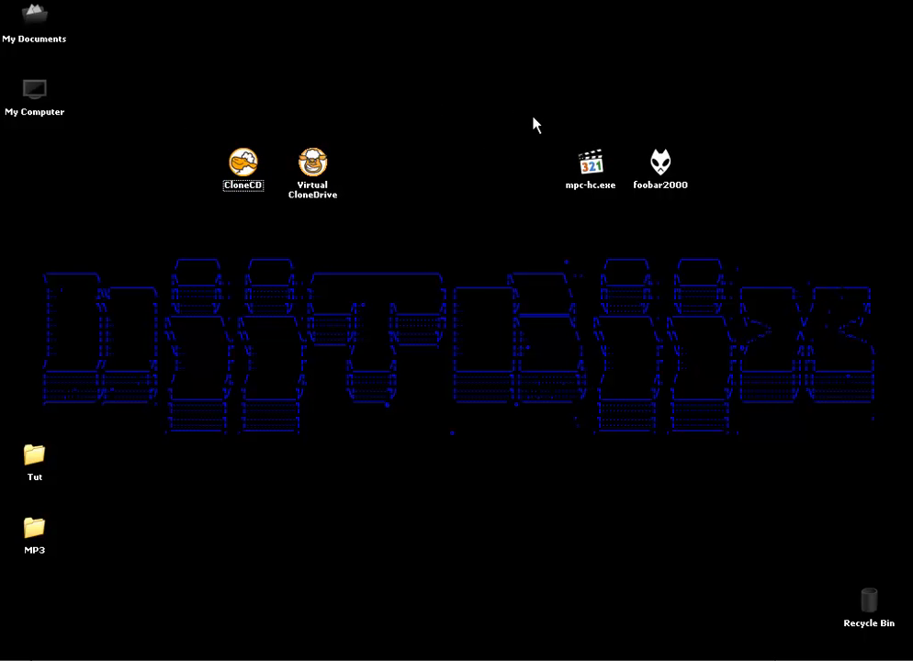
{"action": "left_click_drag", "start_coordinate": [534, 118], "coordinate": [574, 219]}
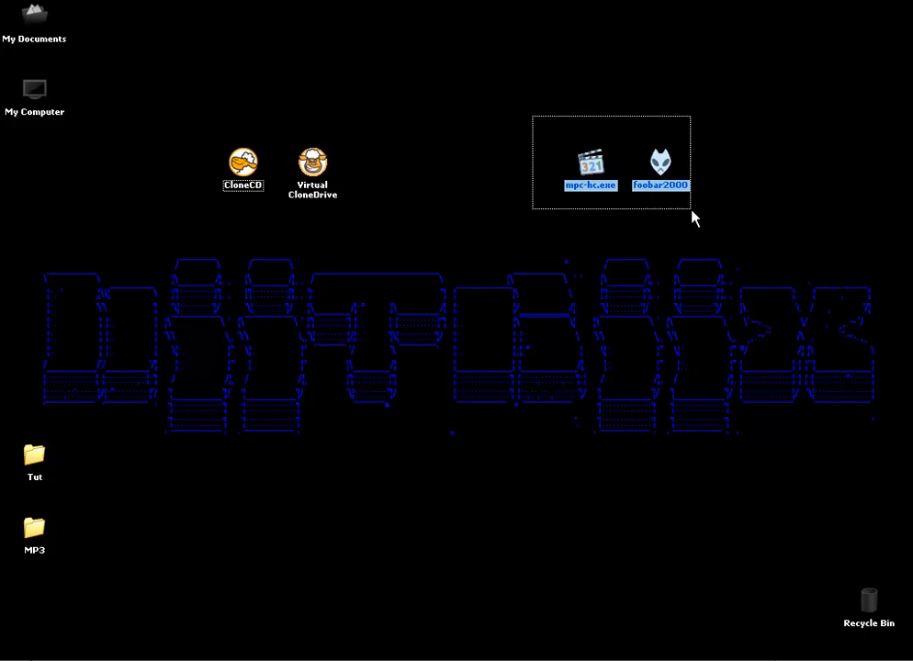
{"action": "left_click", "coordinate": [755, 207]}
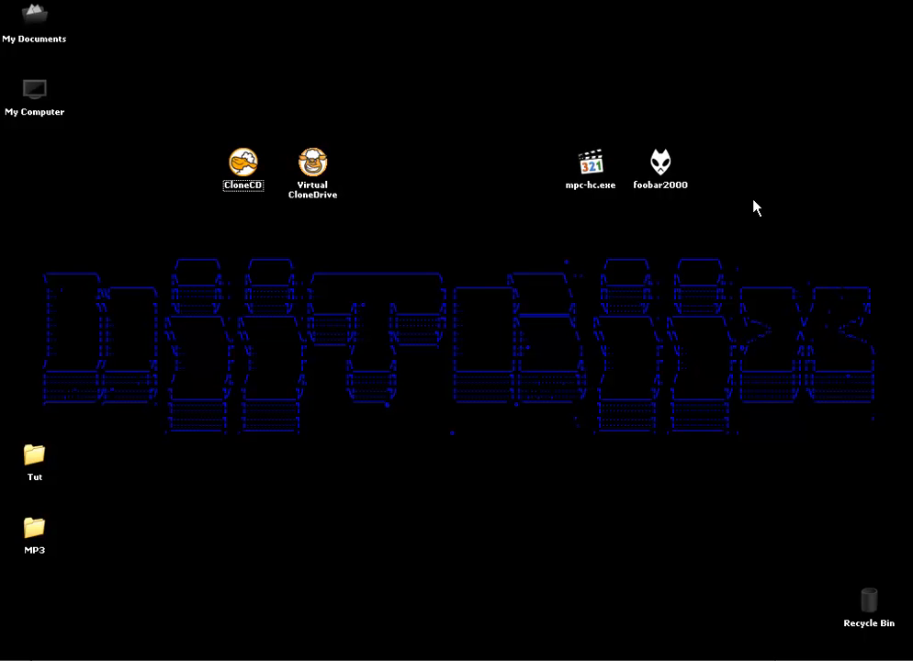
{"action": "mouse_move", "coordinate": [421, 228]}
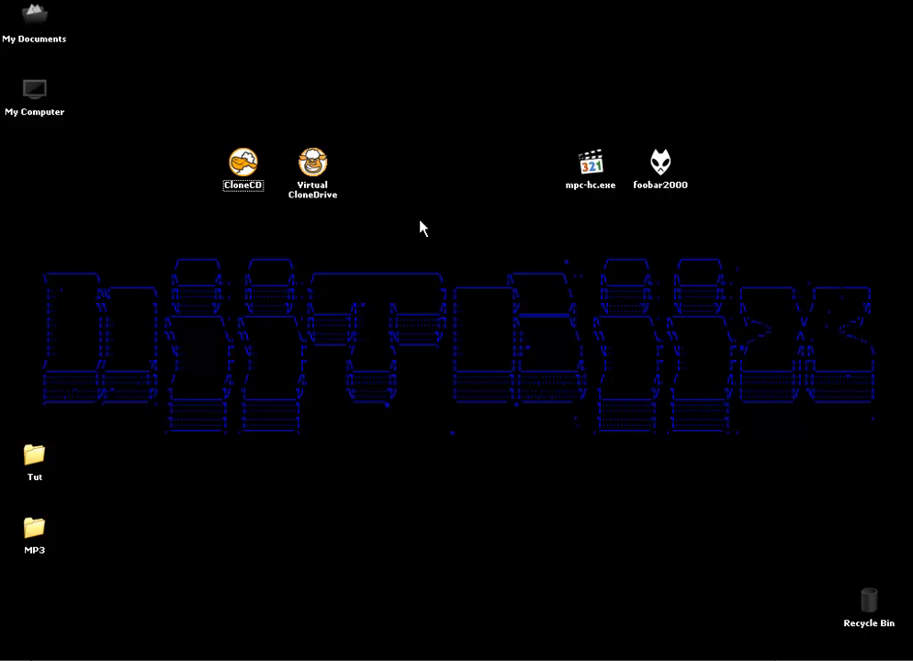
{"action": "mouse_move", "coordinate": [389, 163]}
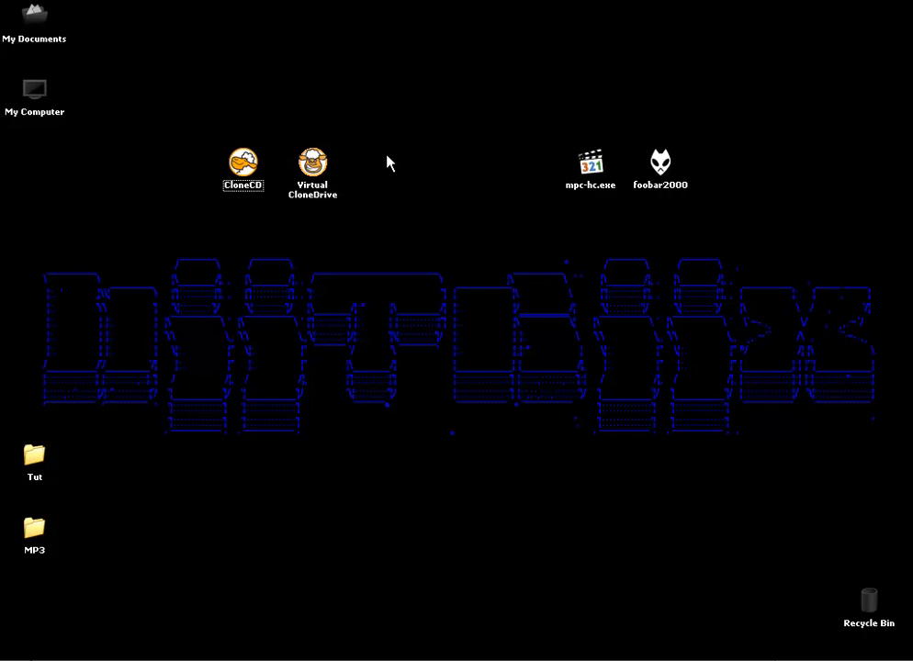
{"action": "mouse_move", "coordinate": [244, 165]}
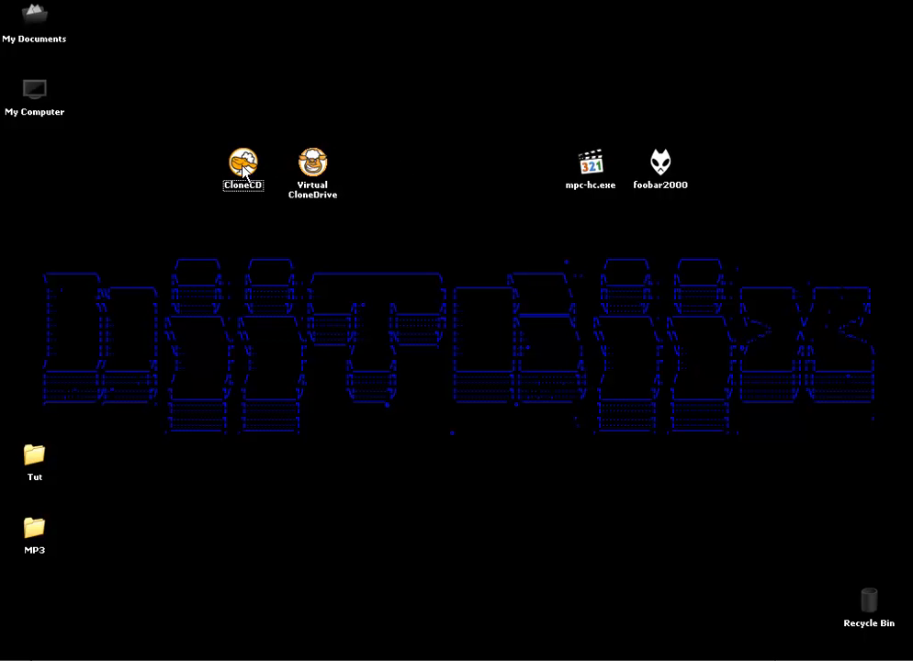
- Launch CloneCD and read the ATAPI drive's audio CD into image 'tut - 2'
{"action": "double_click", "coordinate": [243, 164]}
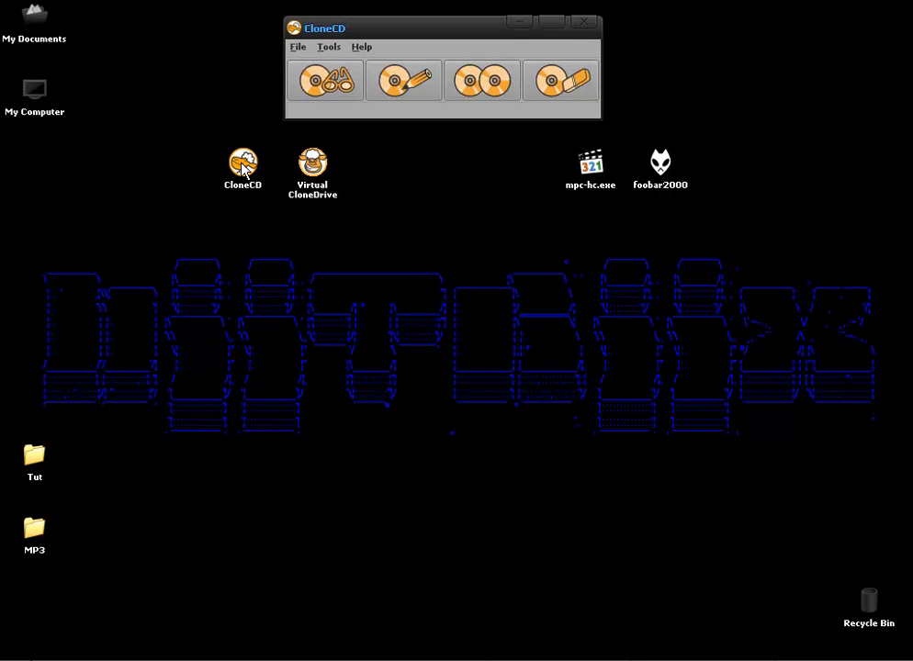
{"action": "mouse_move", "coordinate": [325, 80]}
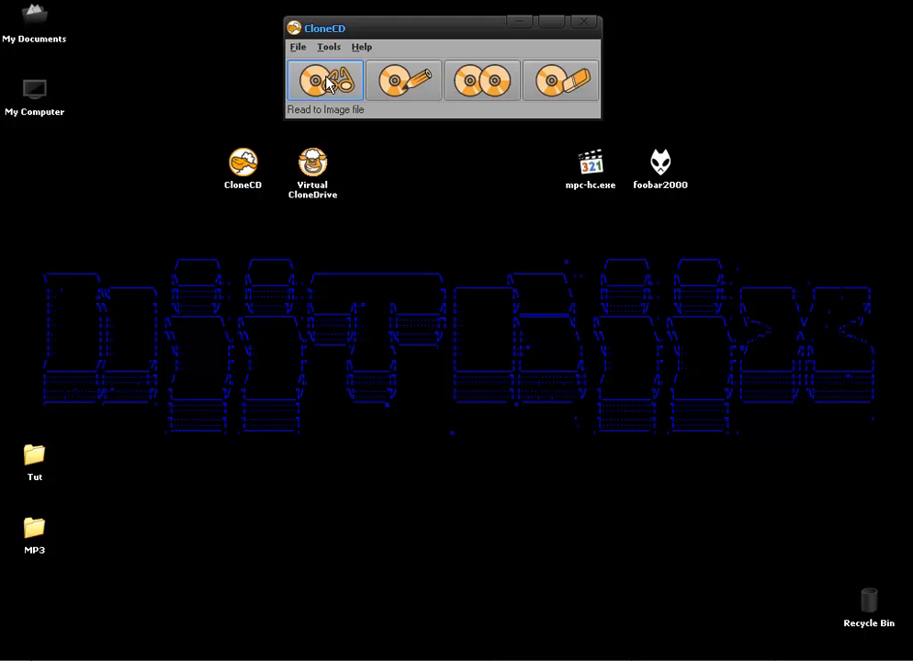
{"action": "left_click", "coordinate": [325, 81]}
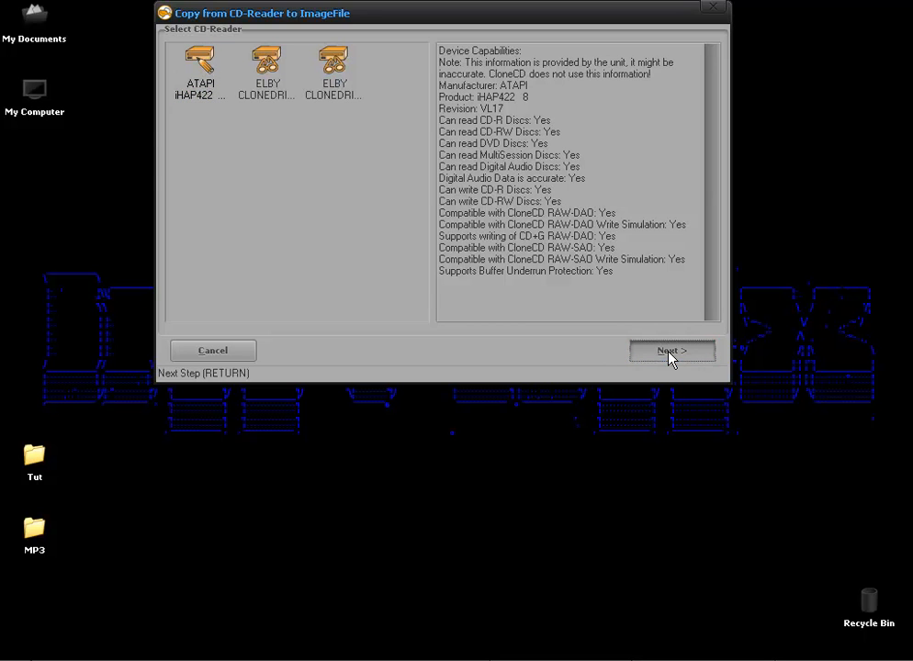
{"action": "left_click", "coordinate": [671, 350]}
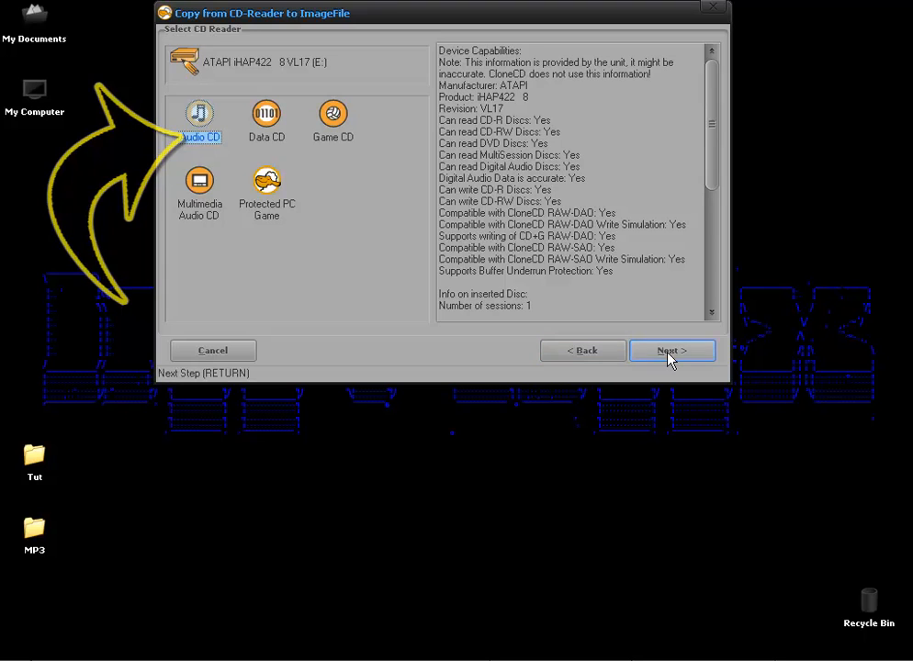
{"action": "left_click", "coordinate": [672, 350]}
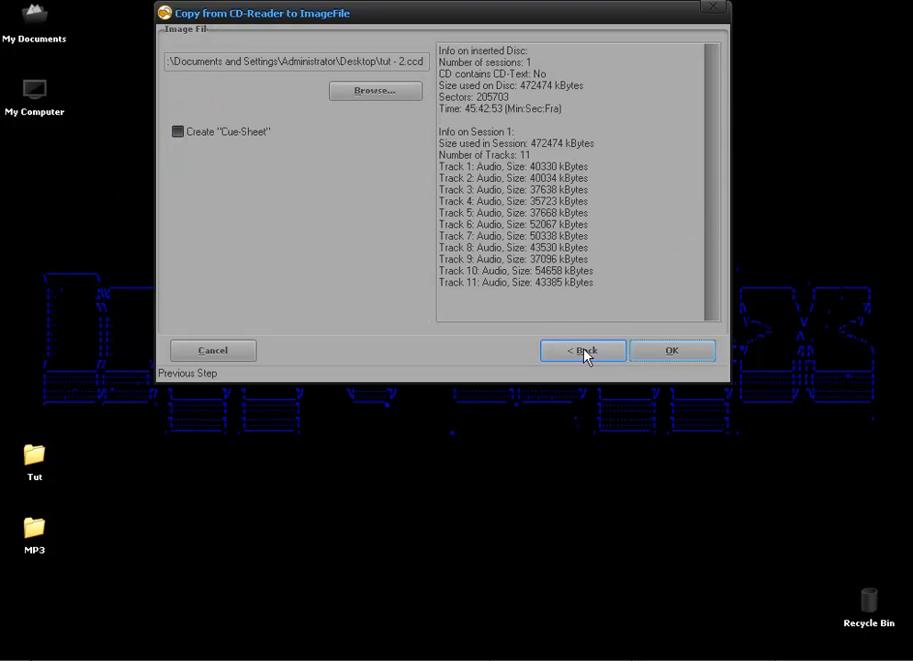
{"action": "mouse_move", "coordinate": [671, 350]}
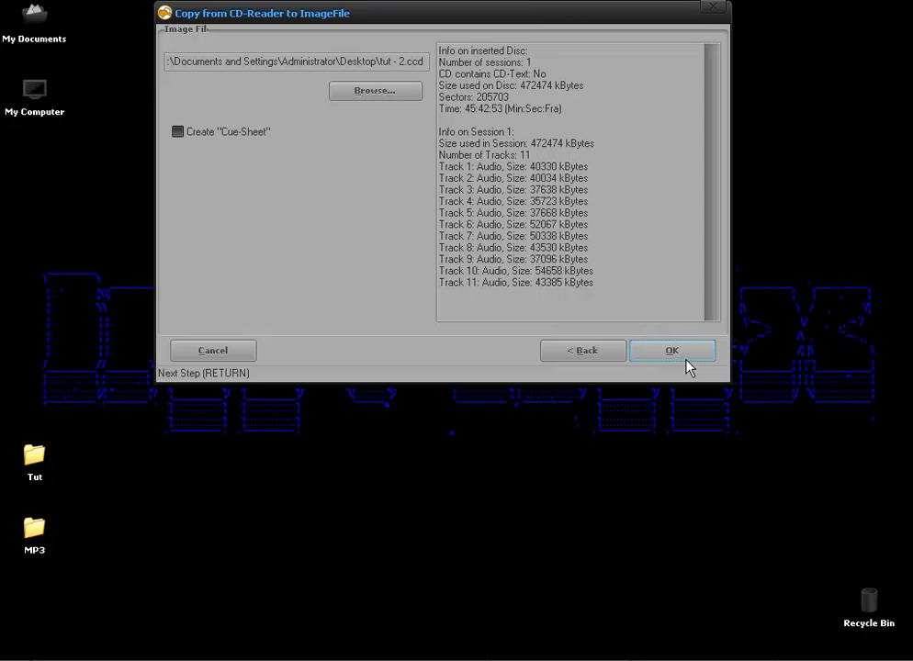
{"action": "left_click", "coordinate": [671, 350]}
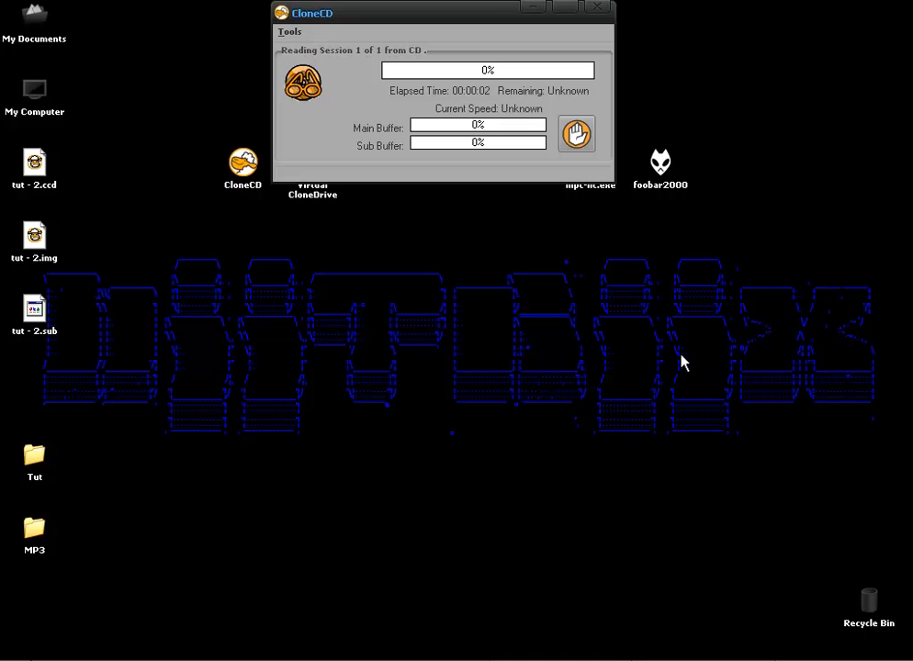
{"action": "mouse_move", "coordinate": [604, 239]}
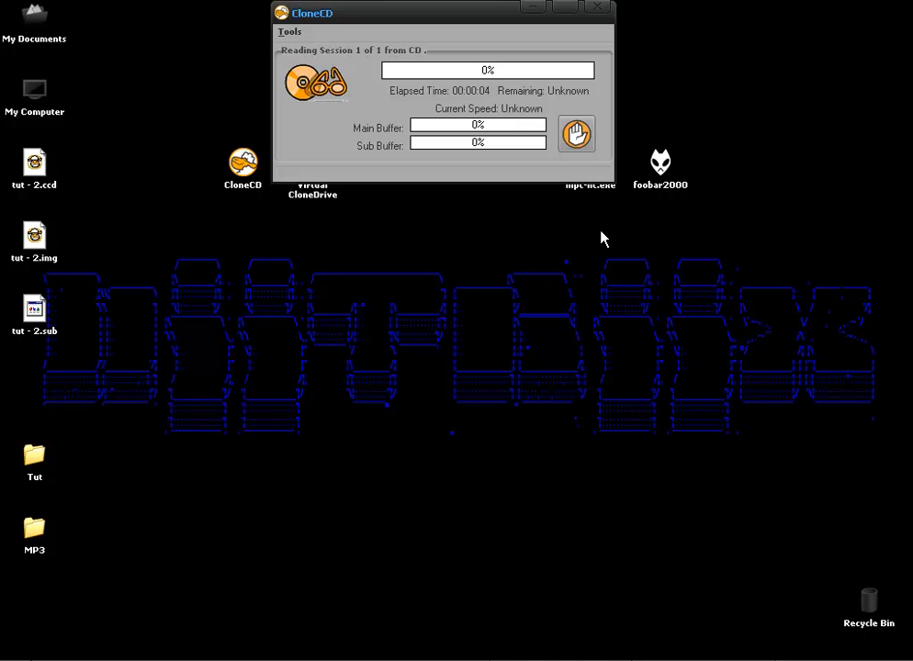
{"action": "mouse_move", "coordinate": [516, 244]}
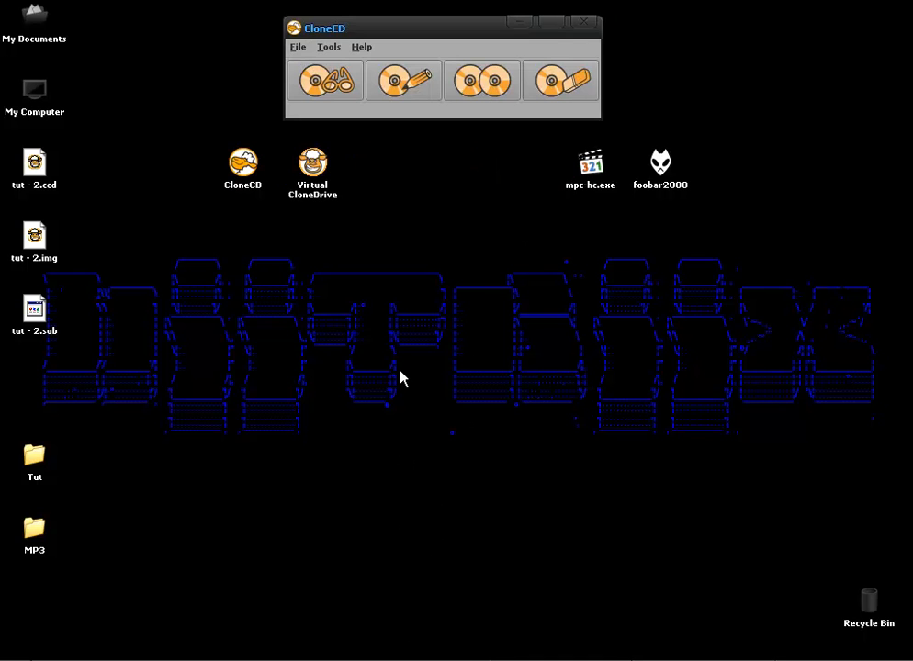
{"action": "mouse_move", "coordinate": [432, 279]}
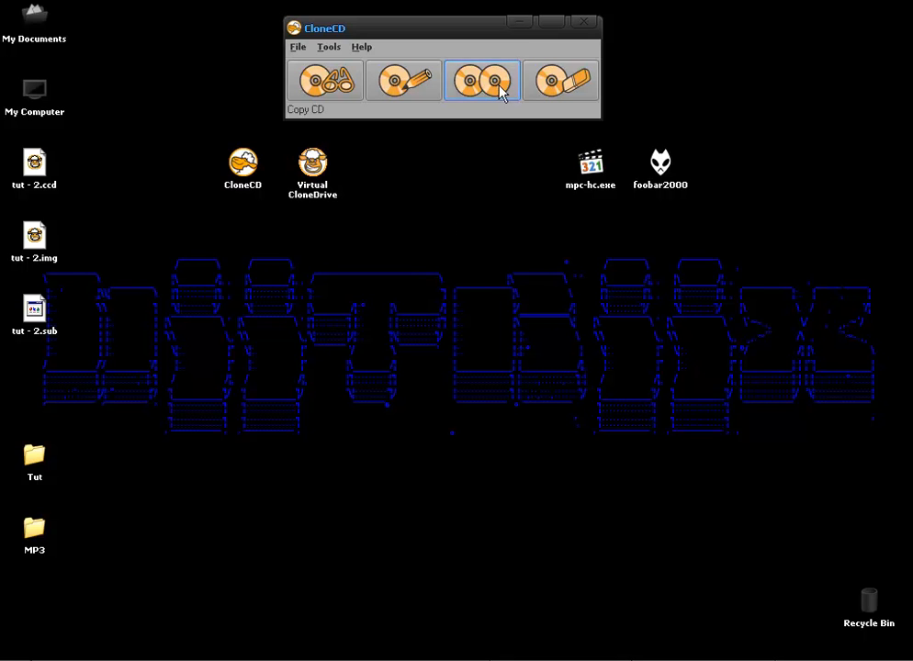
{"action": "mouse_move", "coordinate": [574, 128]}
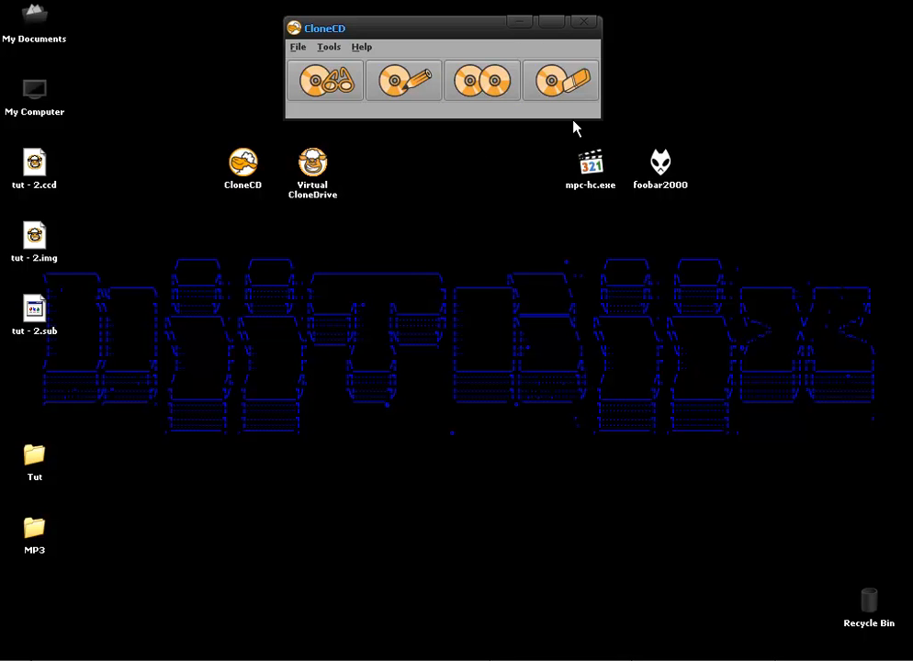
{"action": "mouse_move", "coordinate": [604, 39]}
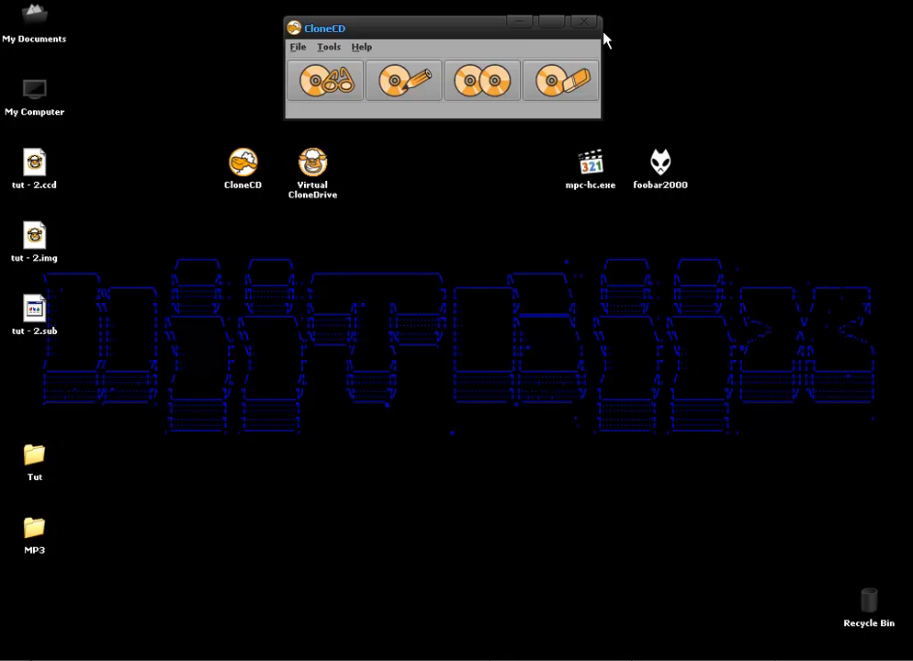
{"action": "mouse_move", "coordinate": [585, 22]}
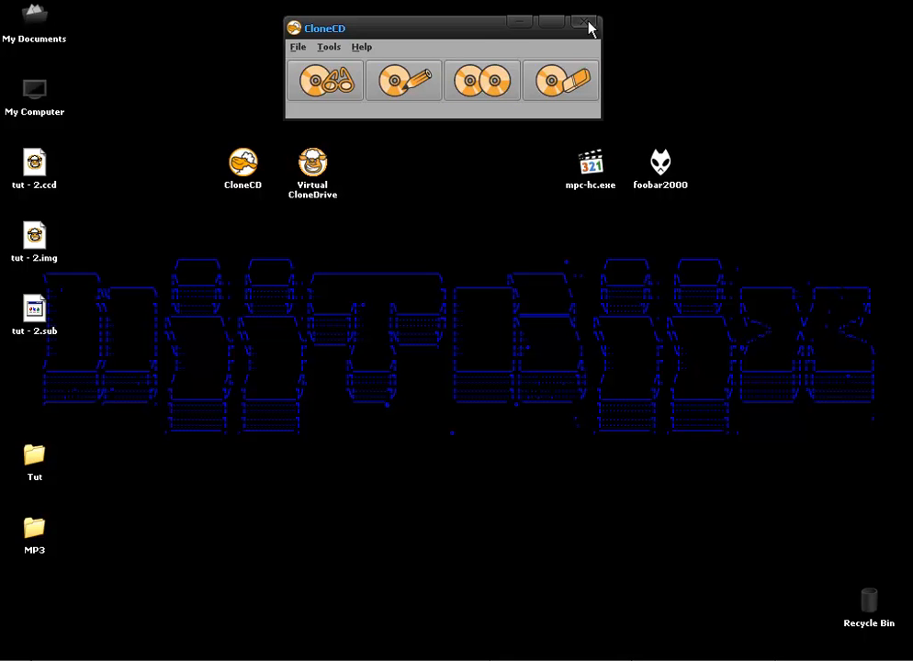
- Close CloneCD and deselect the tut - 2 image files on the desktop
{"action": "left_click", "coordinate": [585, 22]}
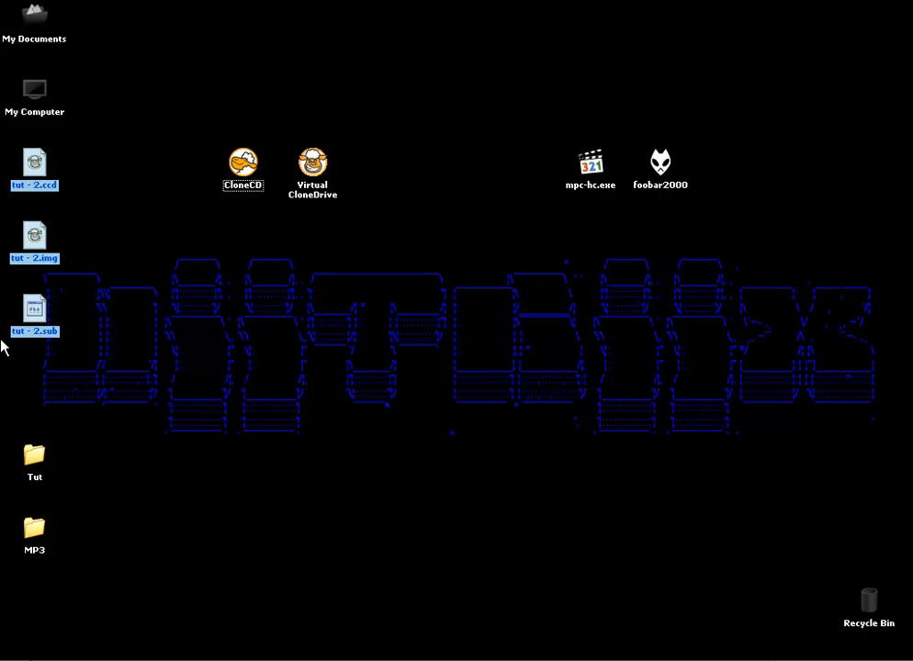
{"action": "mouse_move", "coordinate": [78, 151]}
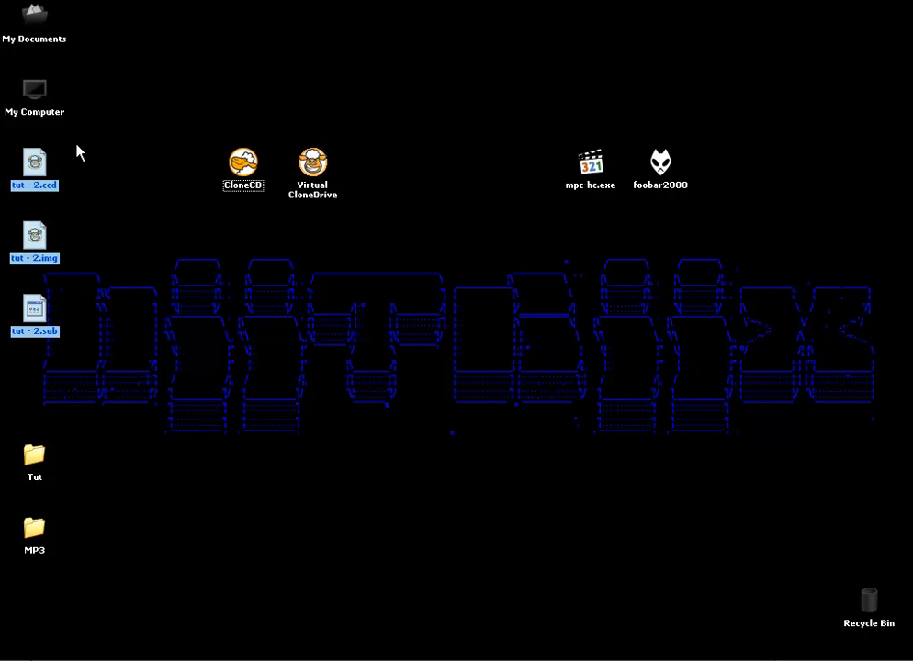
{"action": "left_click", "coordinate": [117, 190]}
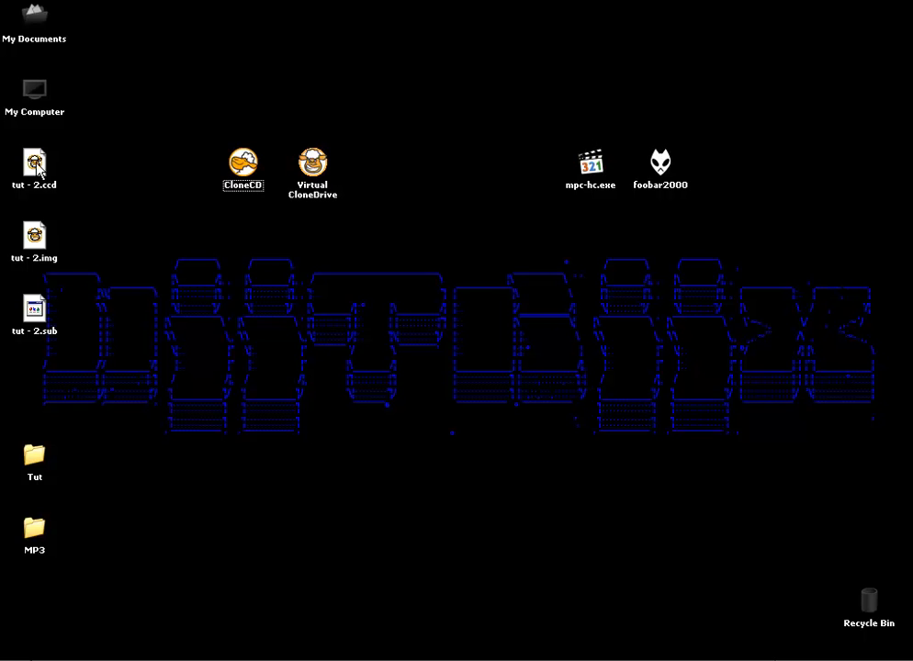
{"action": "mouse_move", "coordinate": [46, 198]}
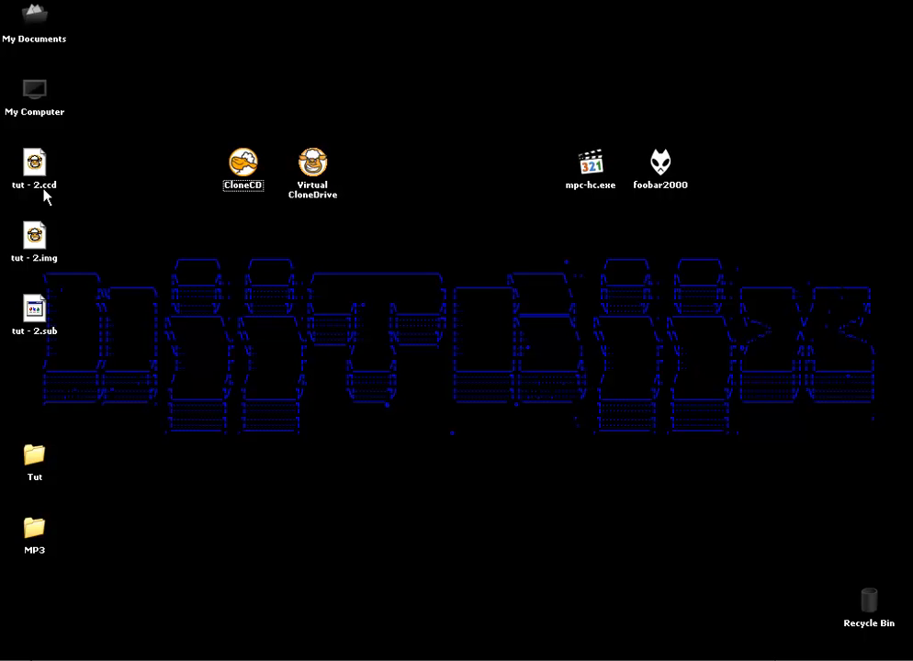
{"action": "mouse_move", "coordinate": [323, 166]}
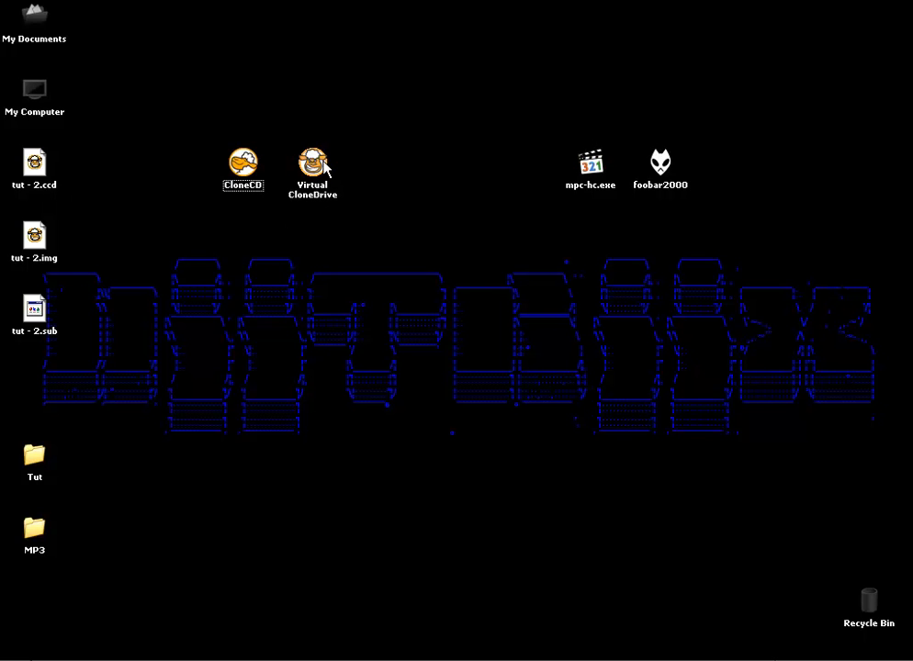
{"action": "mouse_move", "coordinate": [68, 197]}
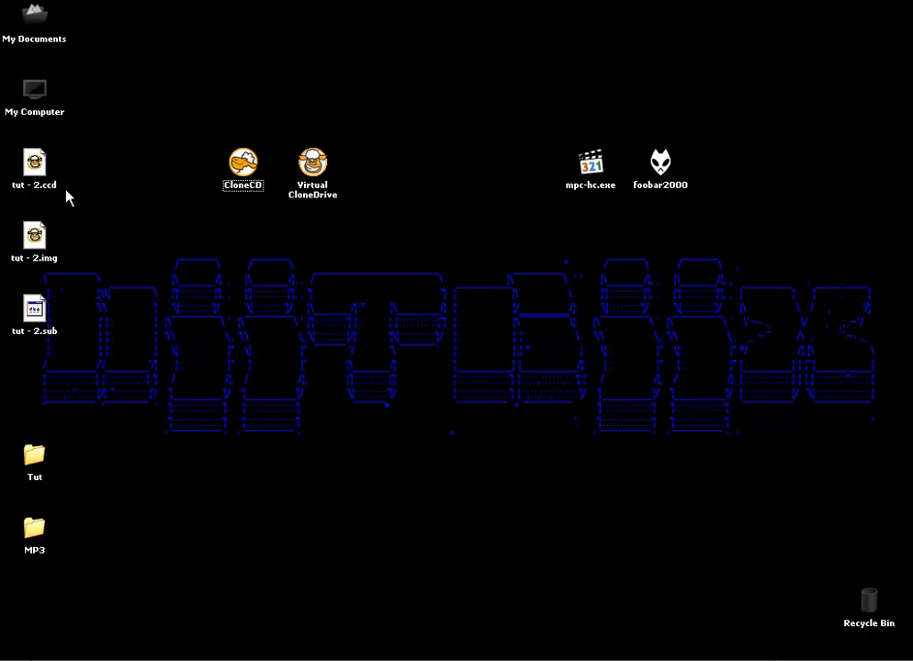
{"action": "mouse_move", "coordinate": [129, 154]}
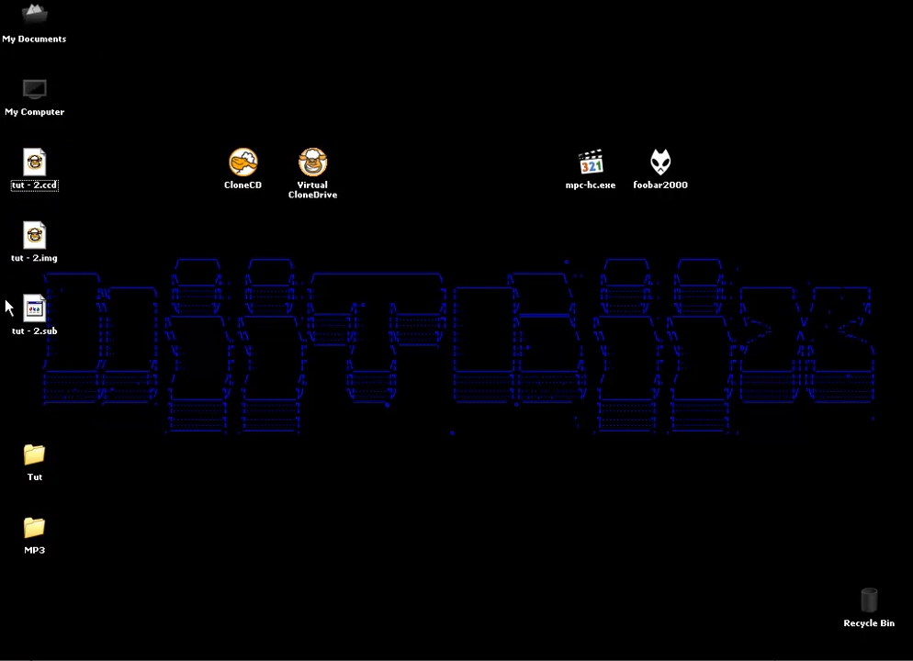
- Mount tut - 2.ccd on Virtual CloneDrive I: and close the AutoPlay prompt
{"action": "right_click", "coordinate": [34, 162]}
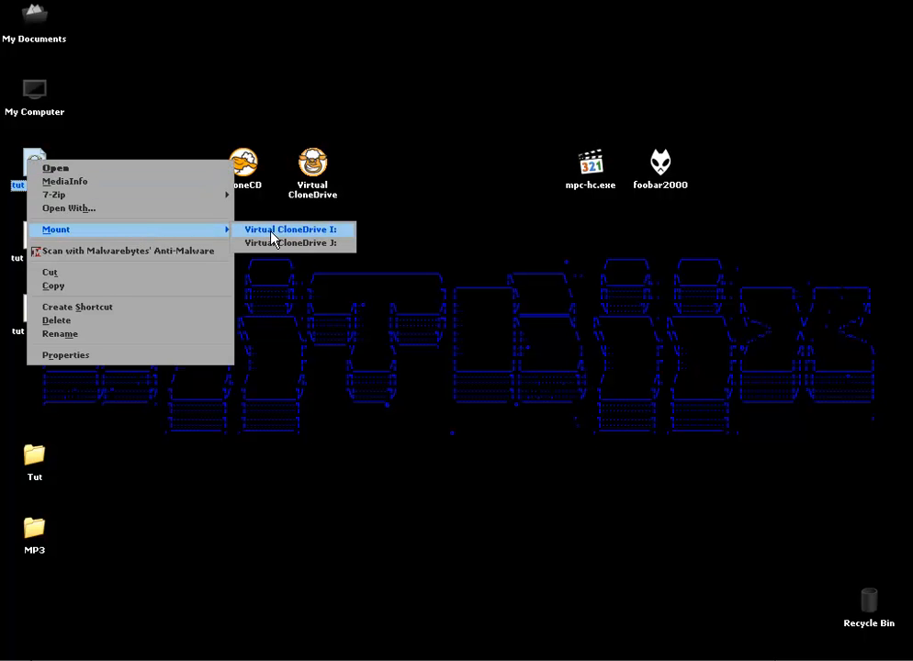
{"action": "left_click", "coordinate": [292, 229]}
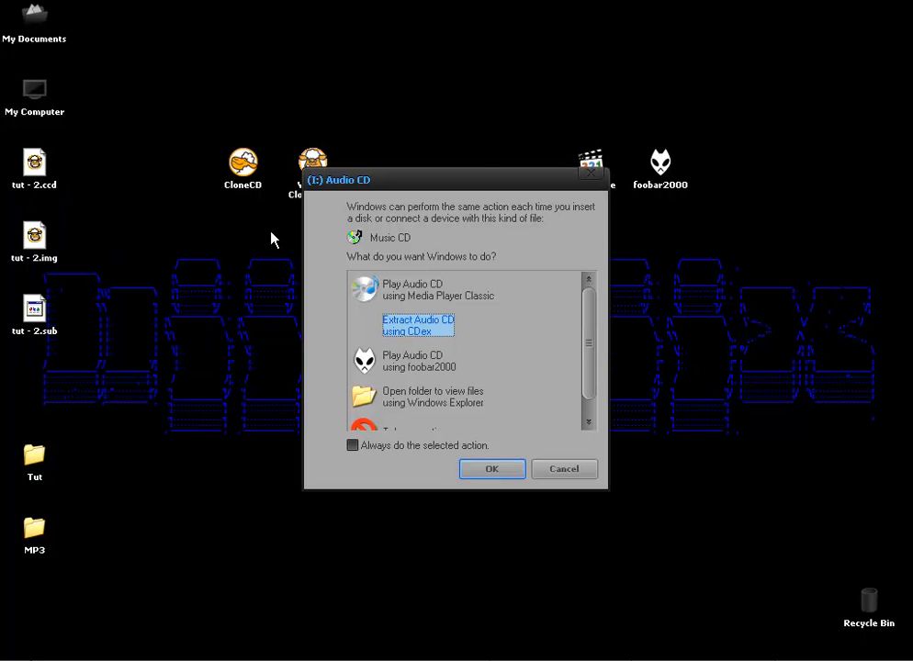
{"action": "mouse_move", "coordinate": [395, 285]}
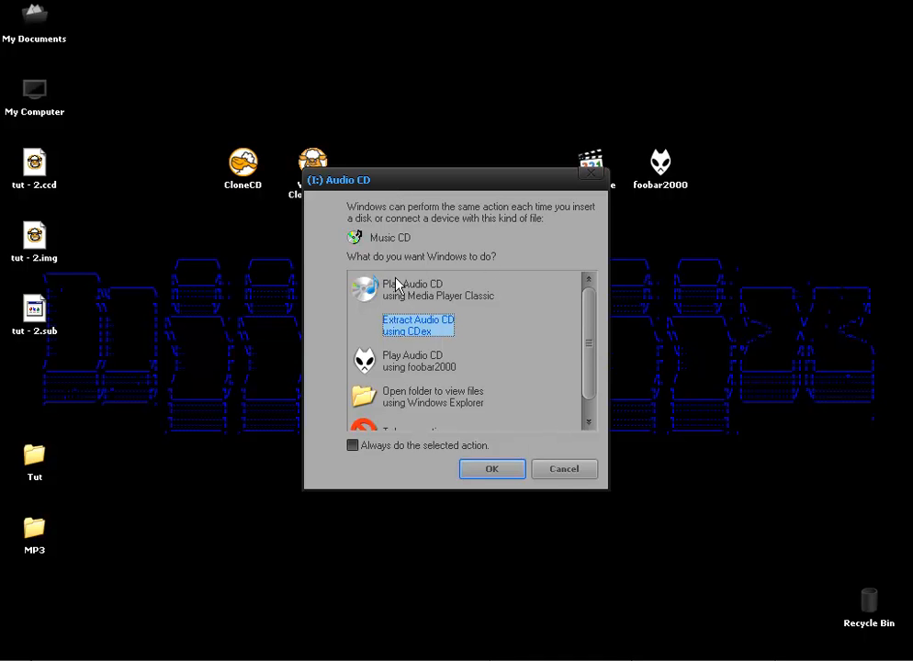
{"action": "left_click", "coordinate": [564, 468]}
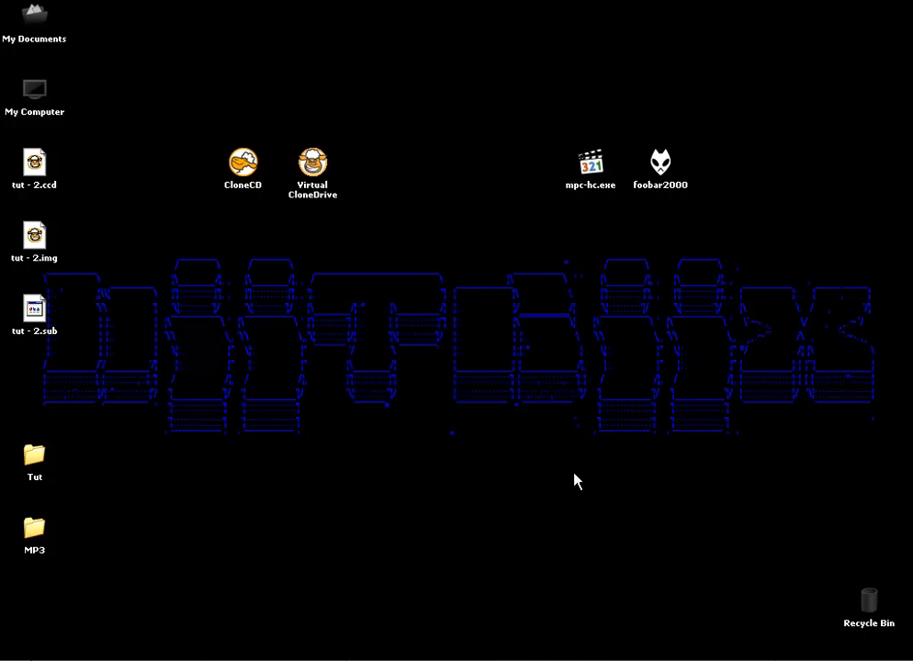
{"action": "mouse_move", "coordinate": [551, 174]}
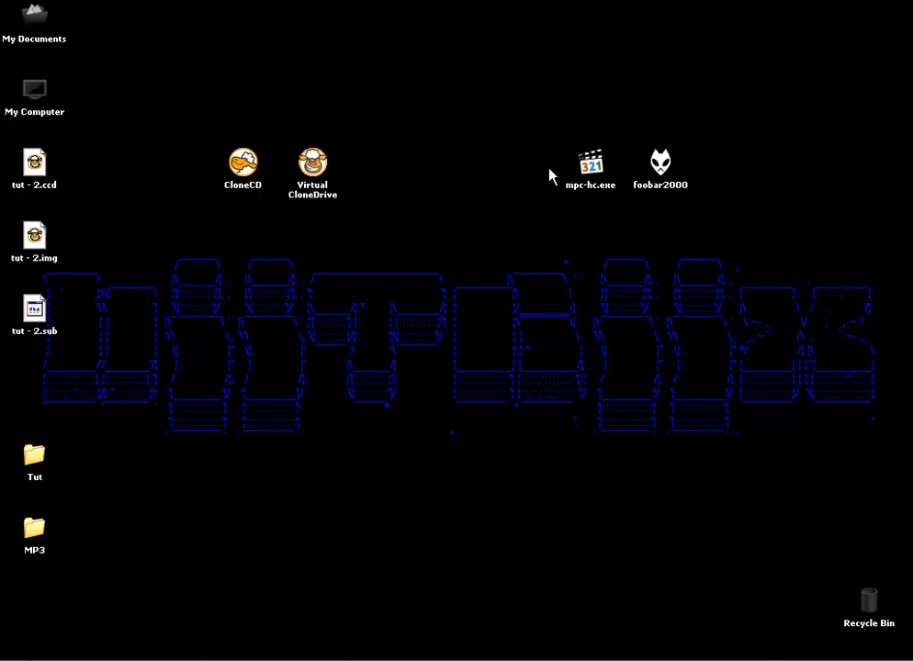
- Launch MPC-HC and play Track01.cda from the mounted I: audio CD
{"action": "double_click", "coordinate": [589, 169]}
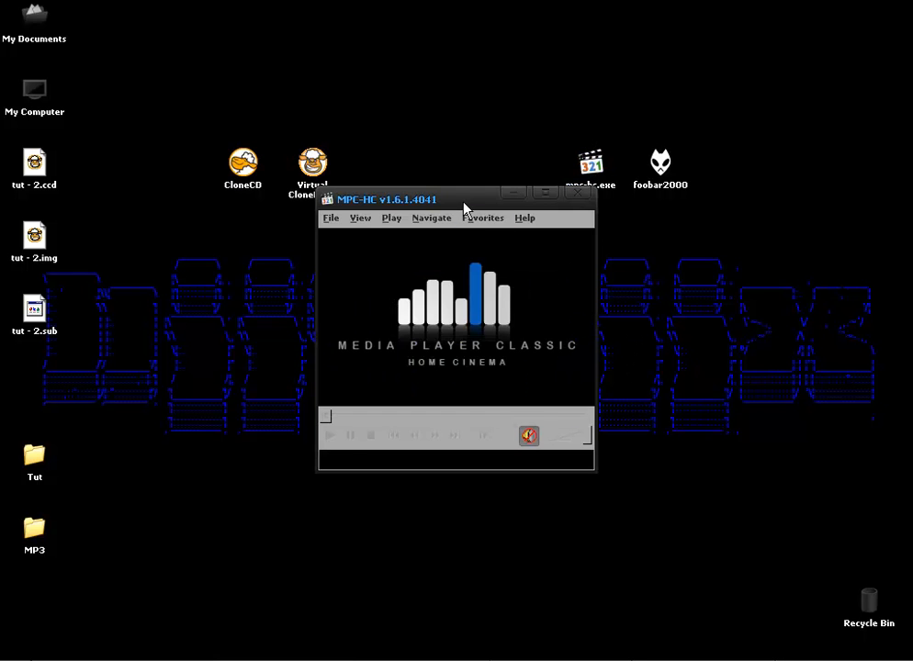
{"action": "double_click", "coordinate": [34, 87]}
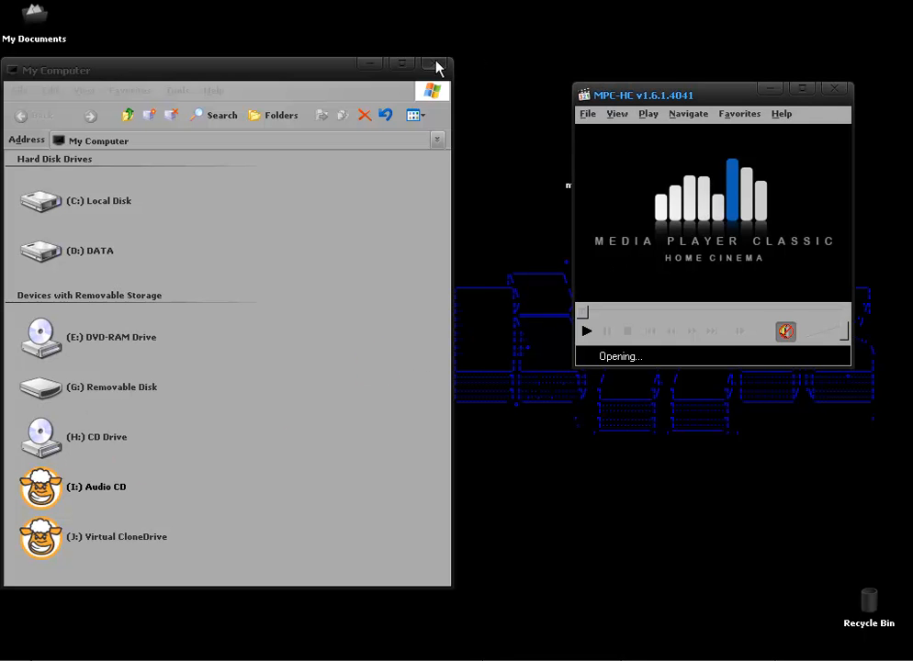
{"action": "left_click", "coordinate": [436, 64]}
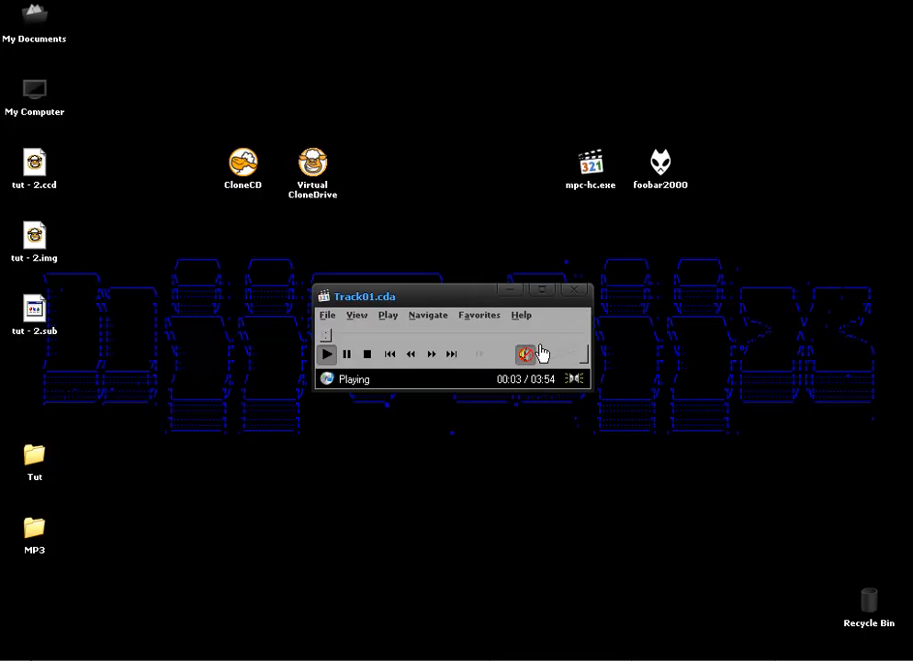
{"action": "mouse_move", "coordinate": [514, 358]}
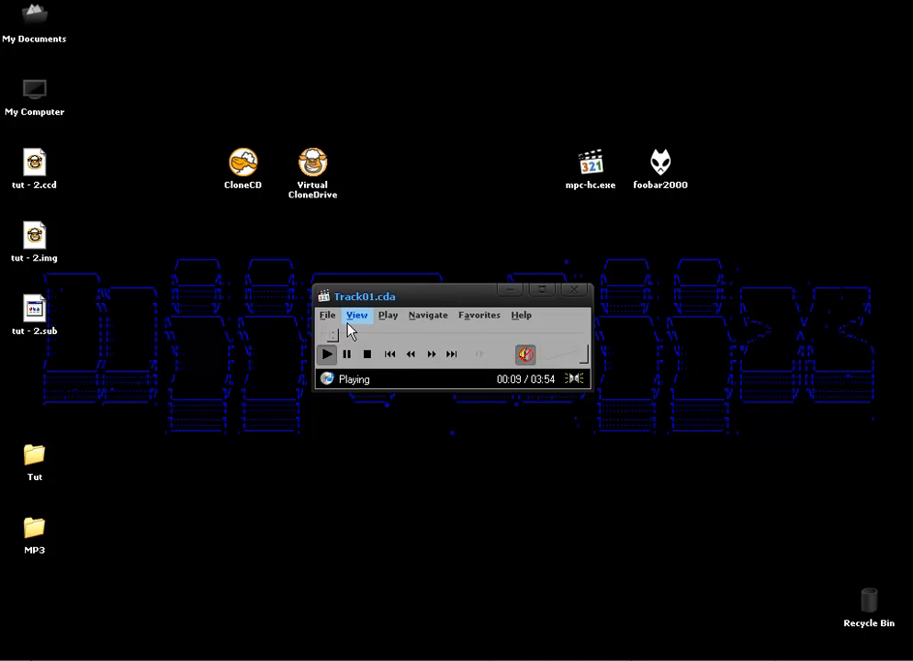
- Save the first track as Track01.wav in the Tut folder
{"action": "left_click", "coordinate": [326, 315]}
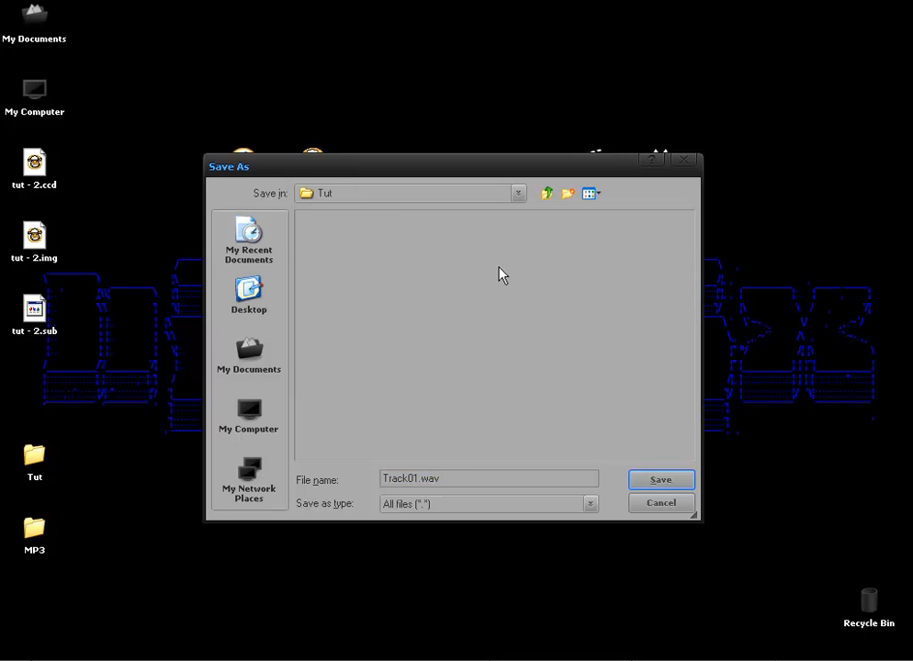
{"action": "triple_click", "coordinate": [488, 479]}
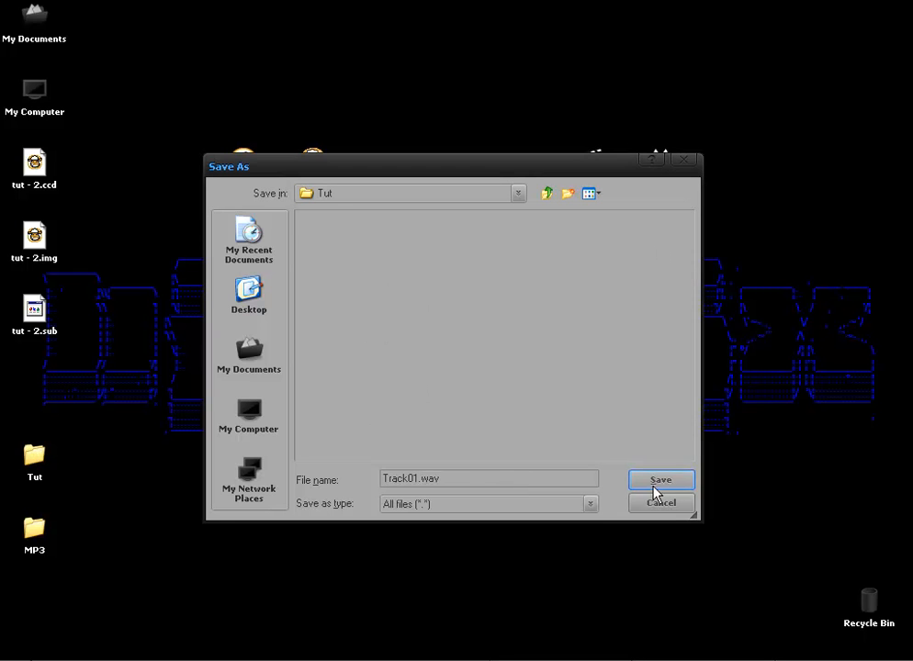
{"action": "left_click", "coordinate": [660, 479]}
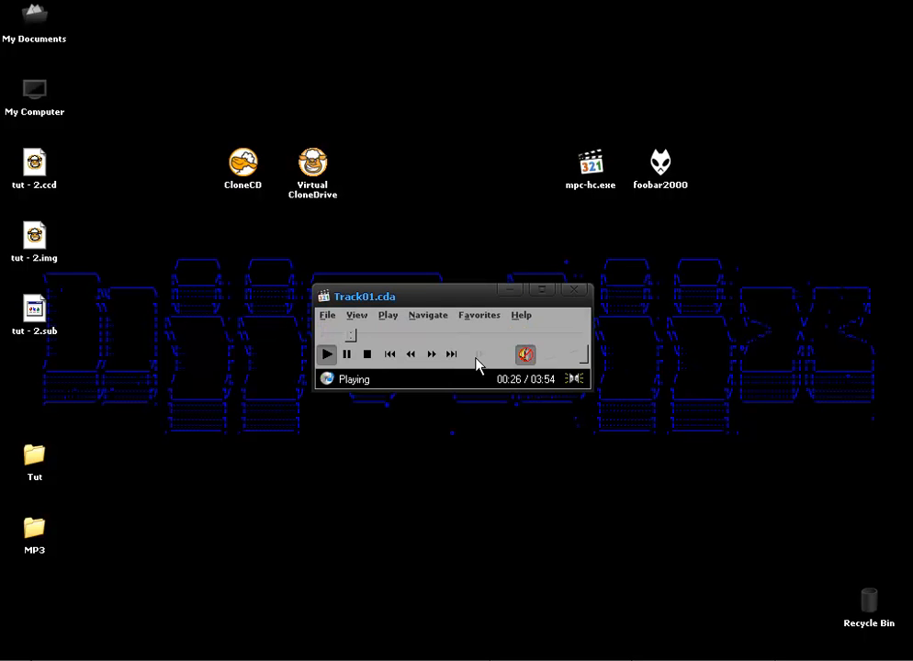
- Skip to Track02 and save it as a WAV file in Tut
{"action": "left_click", "coordinate": [451, 354]}
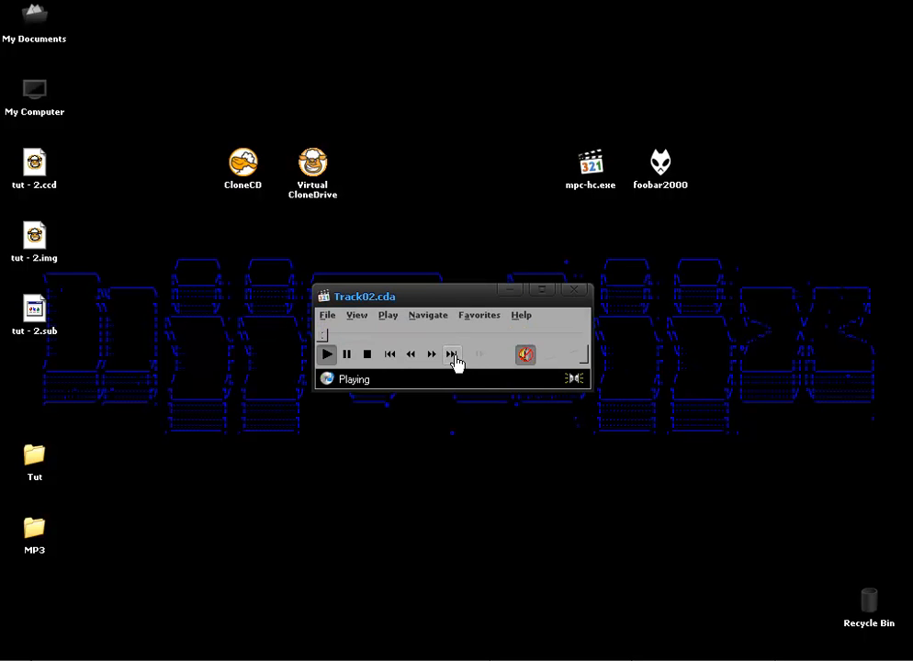
{"action": "left_click", "coordinate": [327, 315]}
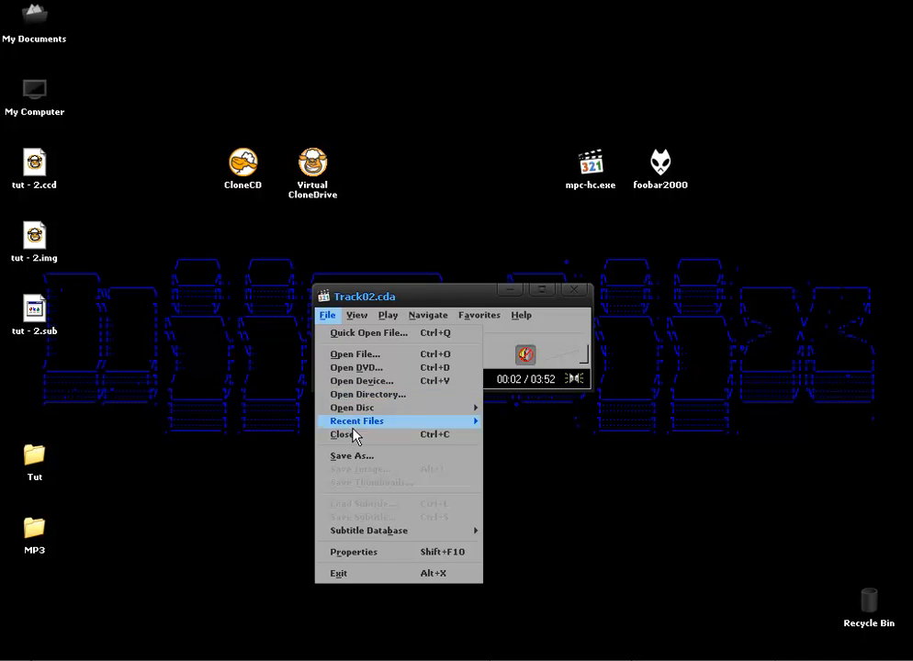
{"action": "left_click", "coordinate": [352, 455]}
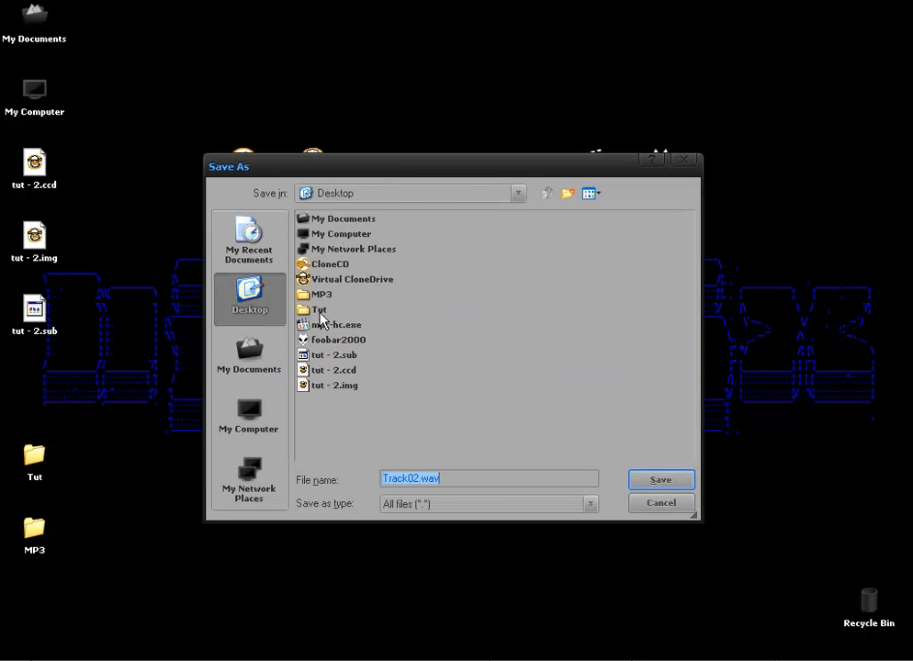
{"action": "left_click", "coordinate": [660, 479]}
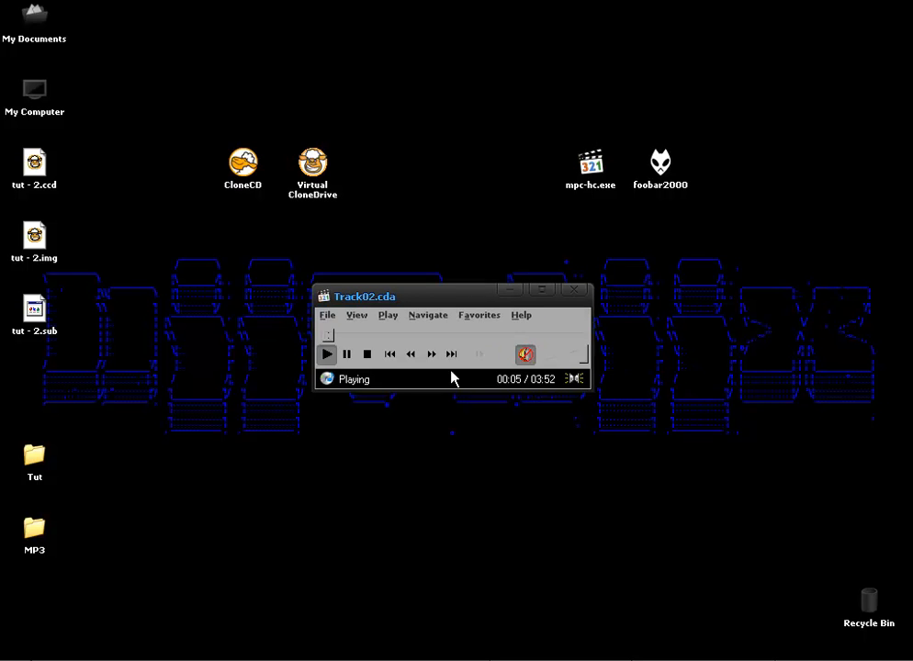
- Save Track03 as a WAV in the Tut folder, then close MPC-HC
{"action": "left_click", "coordinate": [327, 315]}
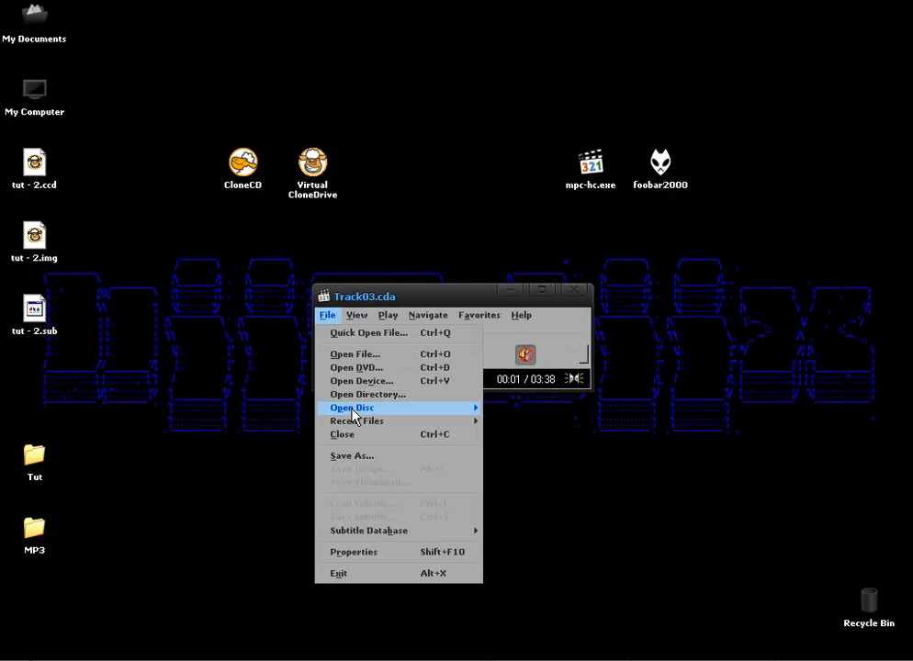
{"action": "left_click", "coordinate": [351, 455]}
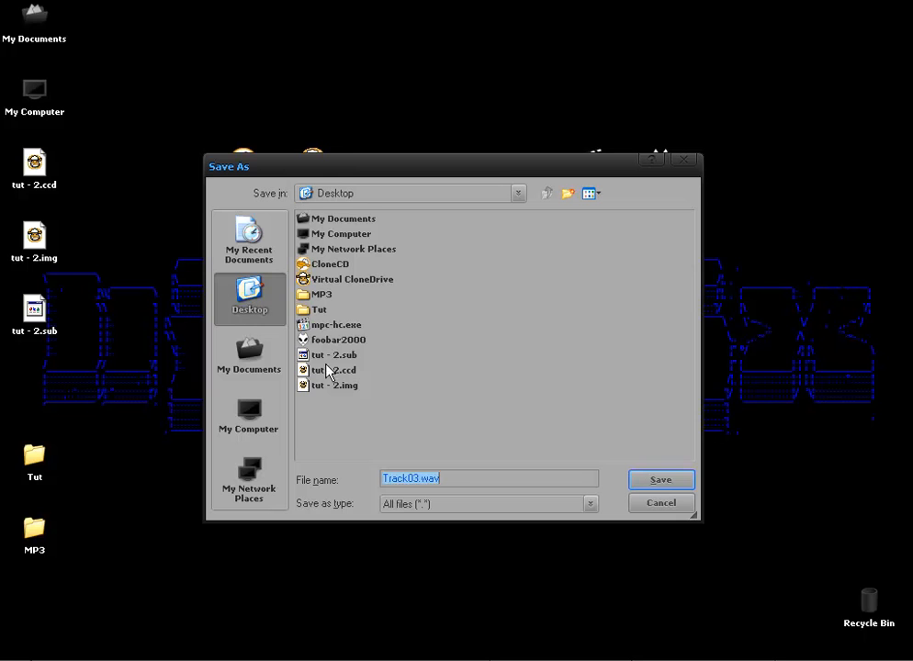
{"action": "double_click", "coordinate": [320, 310]}
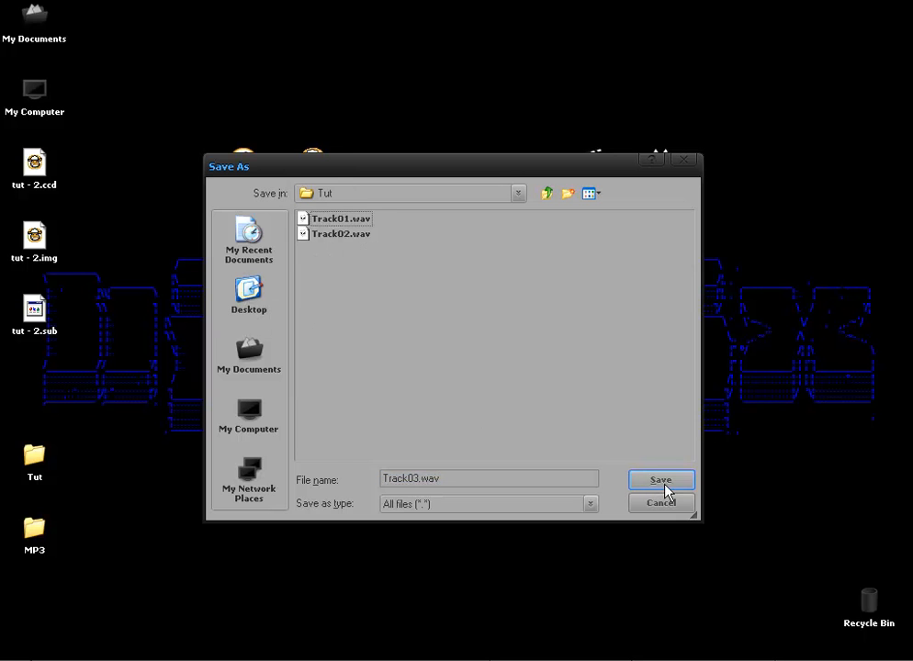
{"action": "left_click", "coordinate": [660, 479]}
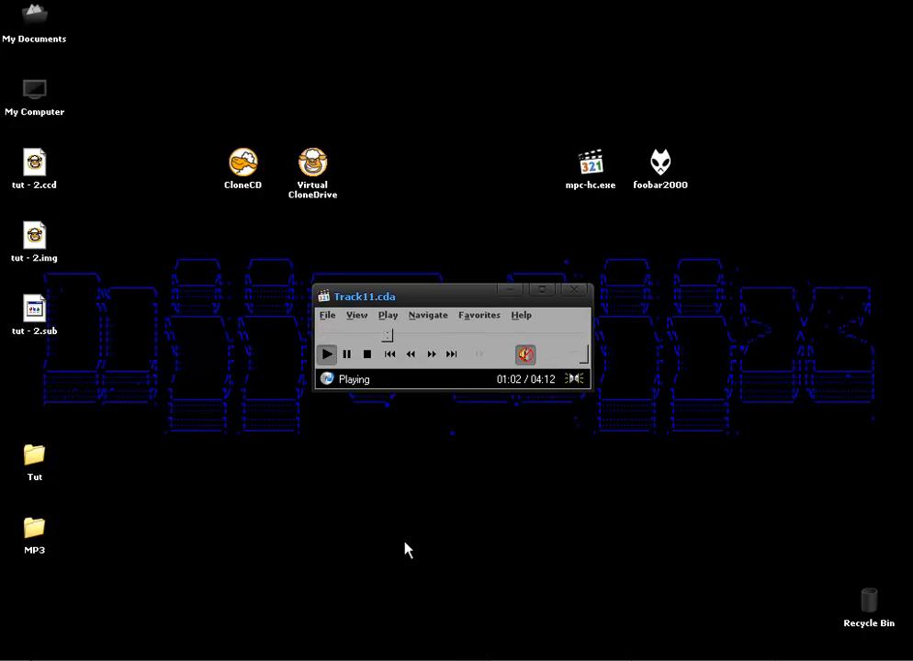
{"action": "mouse_move", "coordinate": [134, 286]}
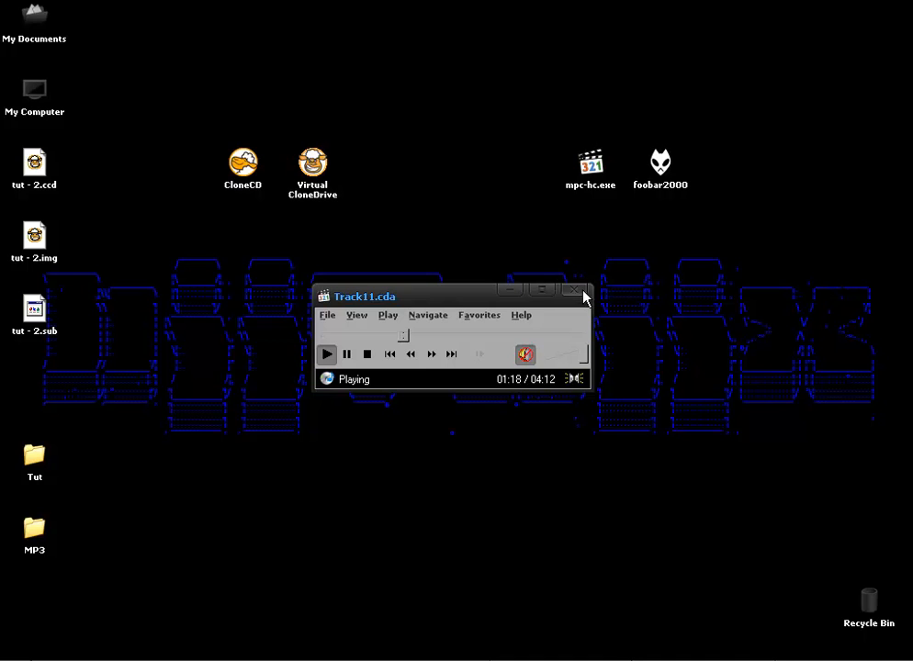
{"action": "left_click", "coordinate": [577, 290]}
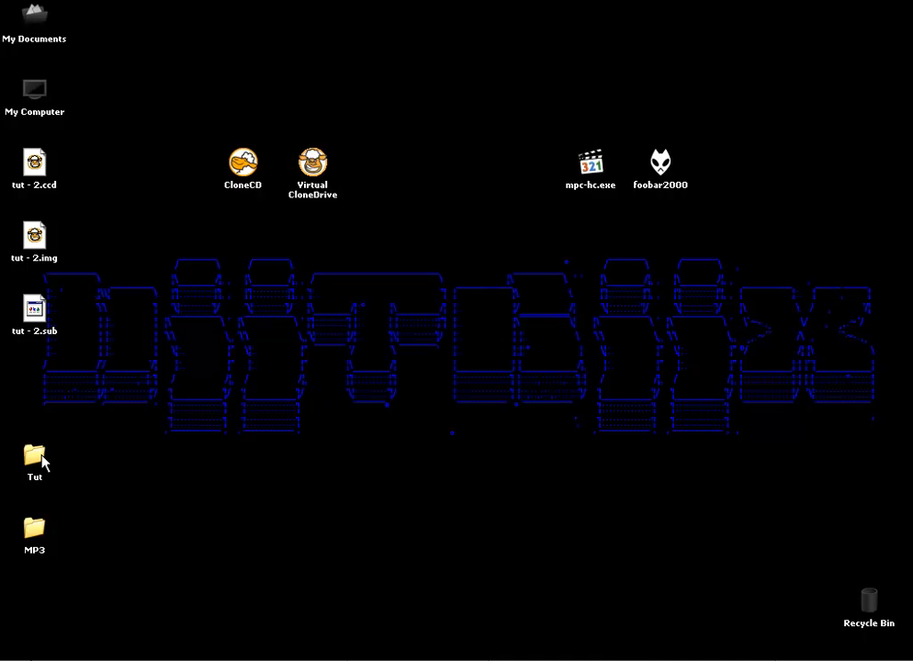
- Open the desktop Tut folder to view Track01.wav through Track11.wav
{"action": "double_click", "coordinate": [34, 462]}
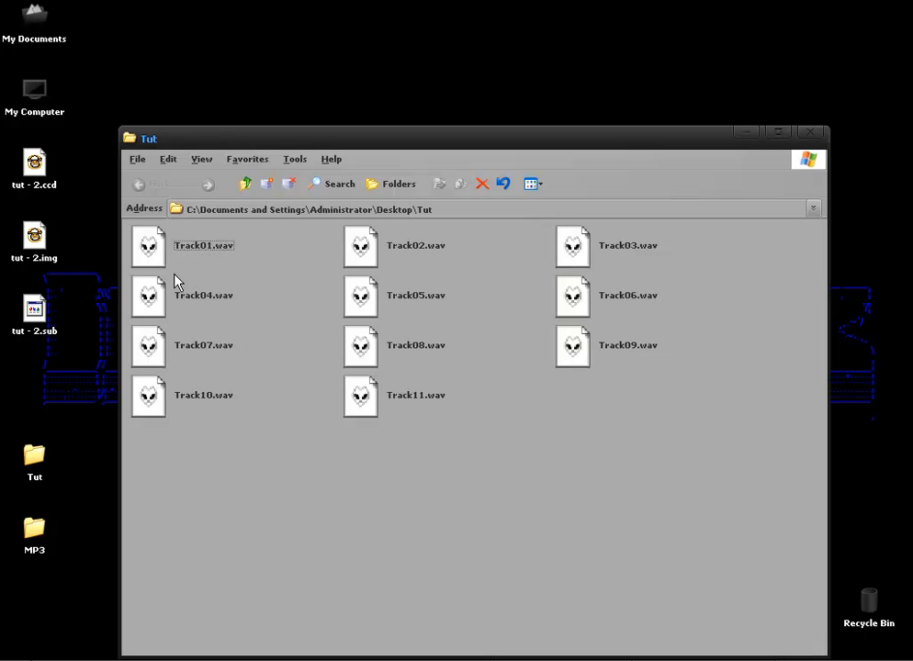
{"action": "mouse_move", "coordinate": [309, 243]}
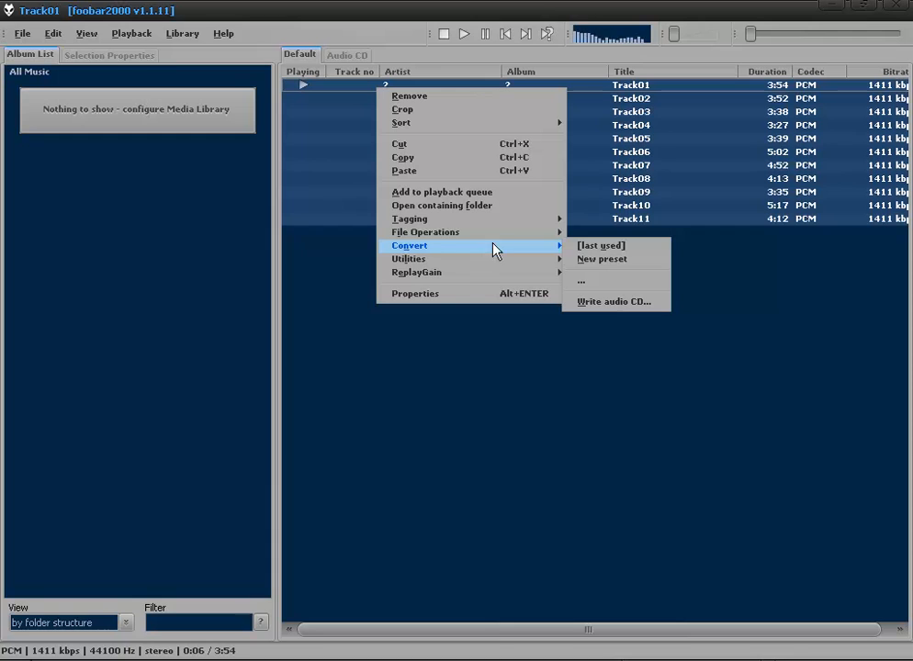
{"action": "mouse_move", "coordinate": [592, 282]}
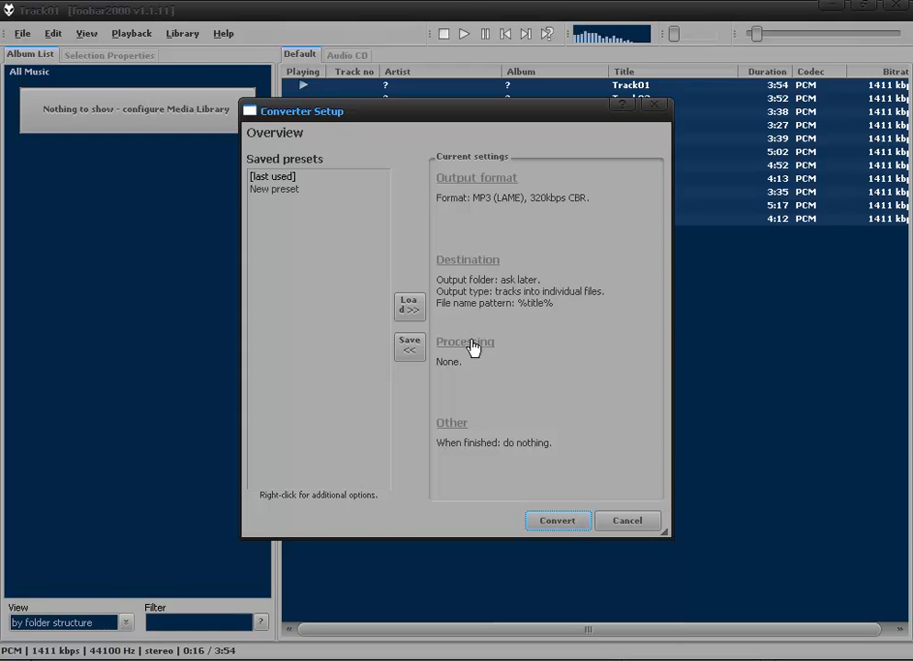
{"action": "mouse_move", "coordinate": [280, 185]}
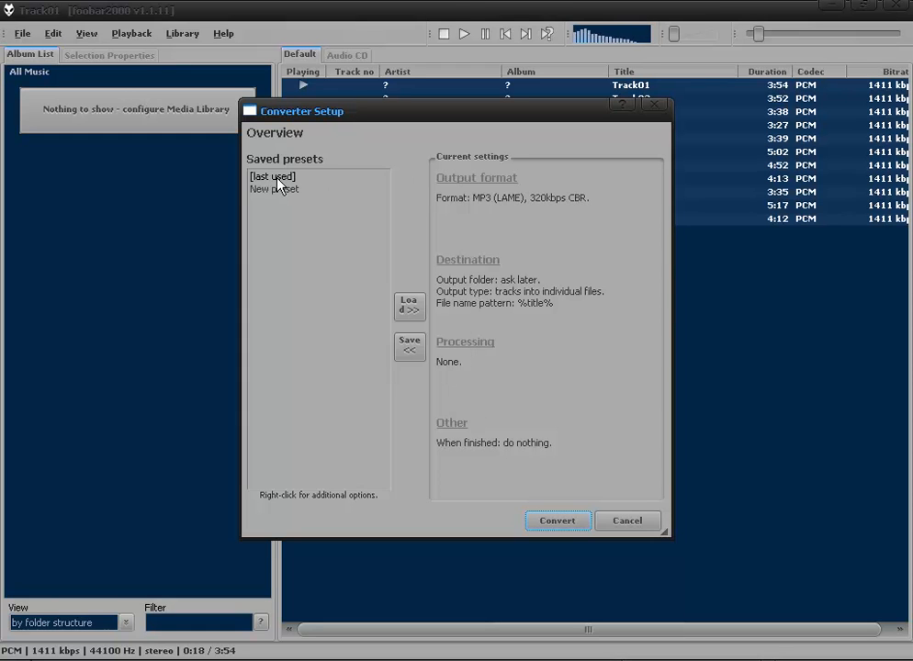
- Convert with the [last used] preset and choose the desktop MP3 folder
{"action": "left_click", "coordinate": [272, 177]}
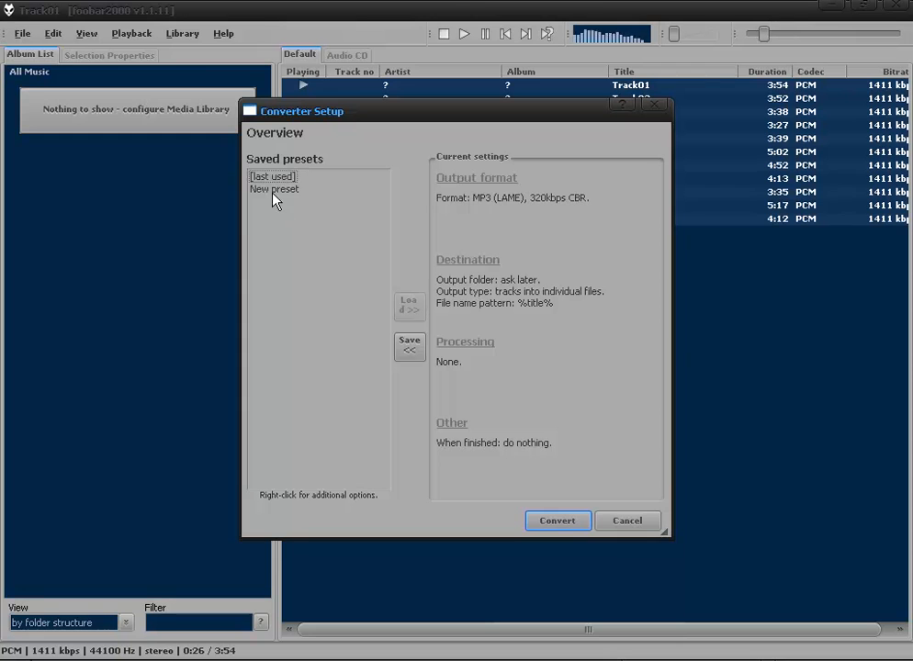
{"action": "left_click", "coordinate": [557, 521]}
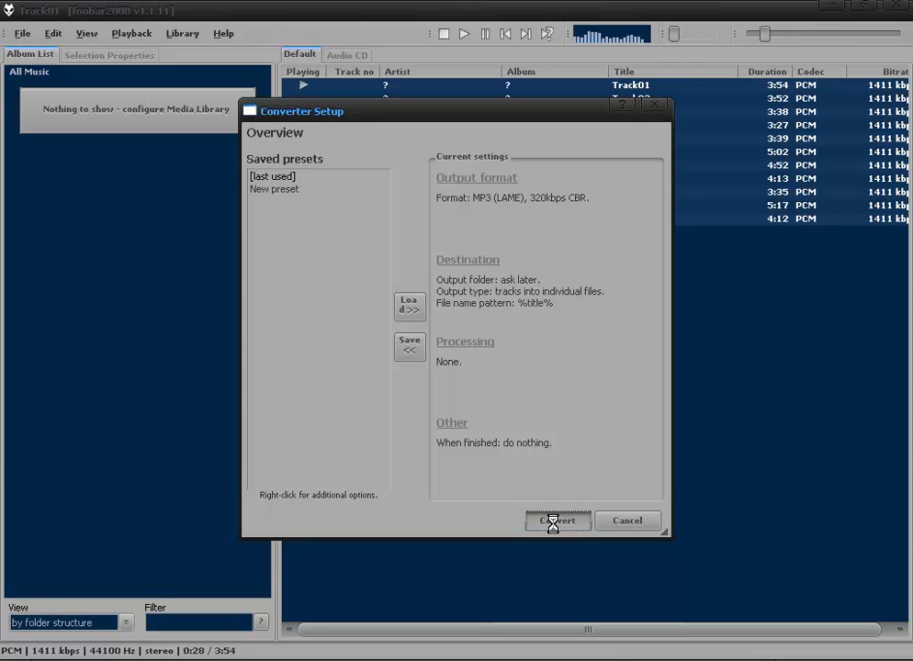
{"action": "left_click", "coordinate": [556, 521]}
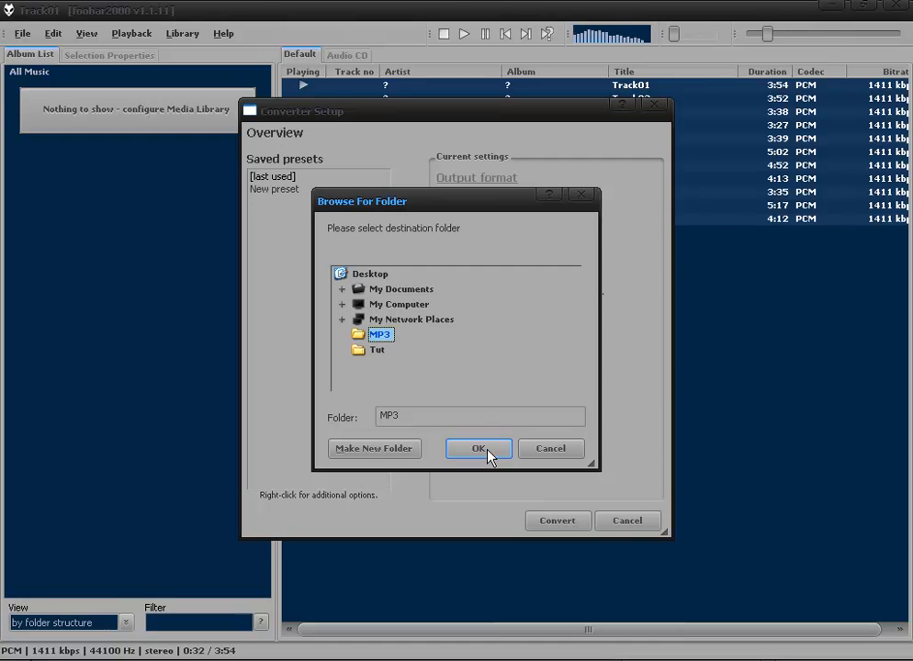
- Confirm the MP3 folder and let the eleven WAV tracks convert to MP3
{"action": "left_click", "coordinate": [478, 449]}
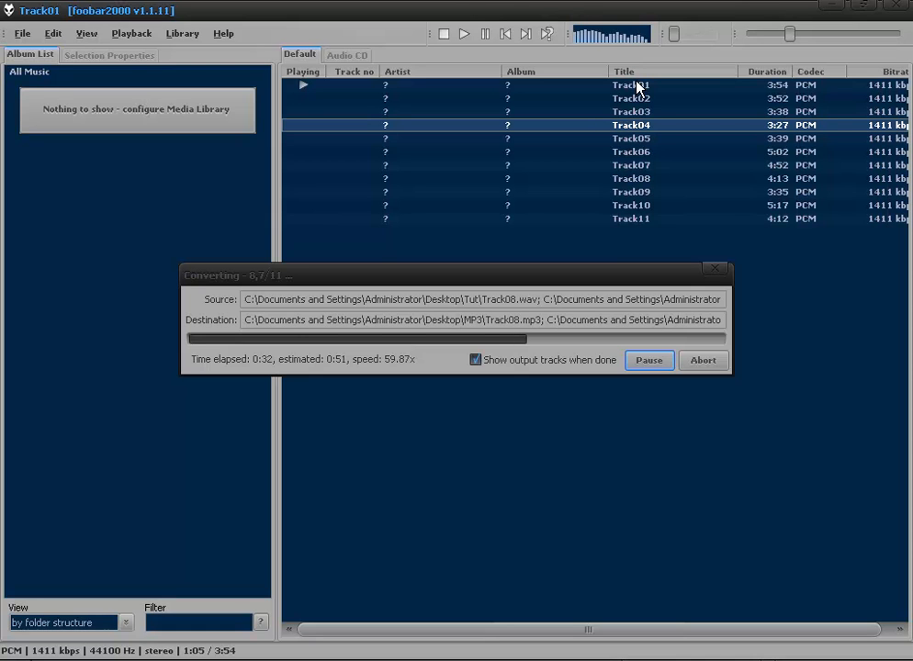
{"action": "mouse_move", "coordinate": [845, 340]}
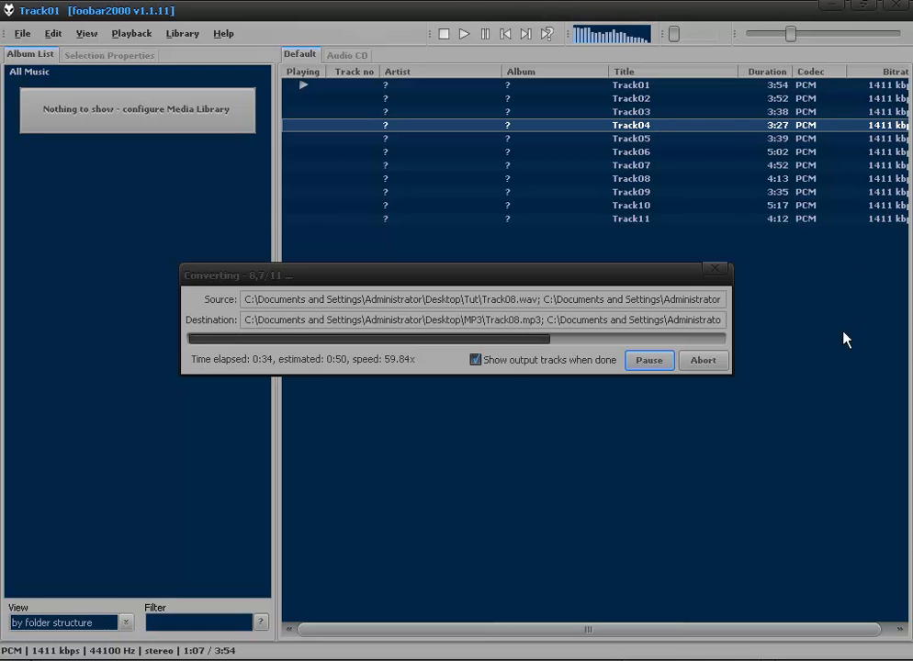